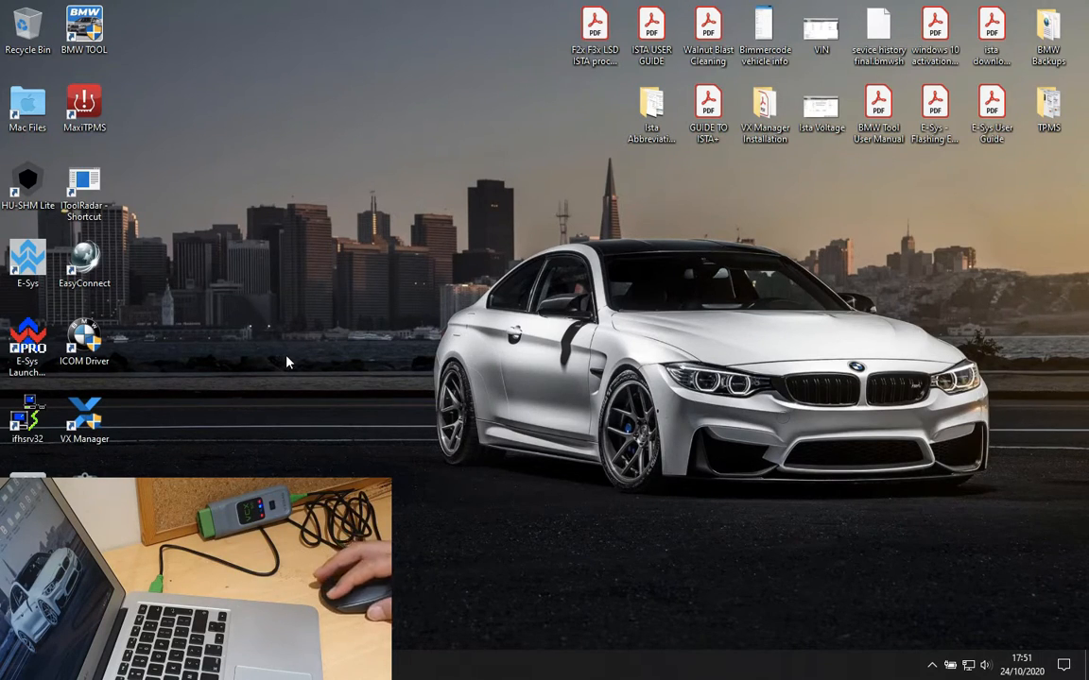
# Launch the VX Manager device manager from its desktop shortcut
pyautogui.click(84, 416)
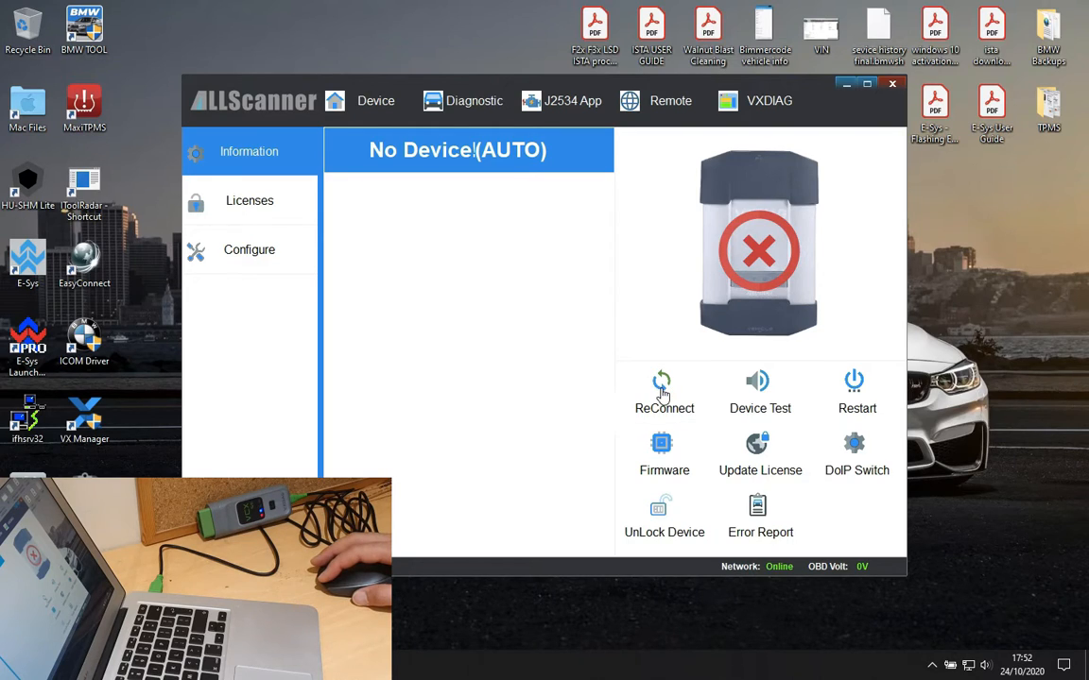
# Reconnect the VCX-PLUS interface and dismiss the Completed notice
pyautogui.click(663, 392)
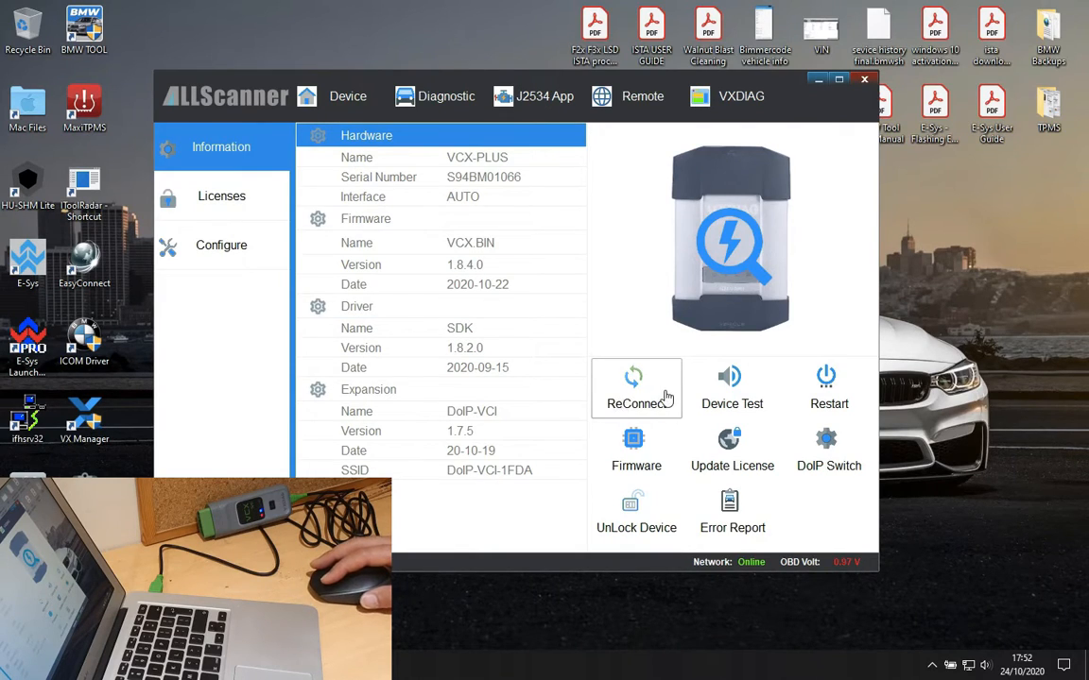
pyautogui.moveTo(747, 389)
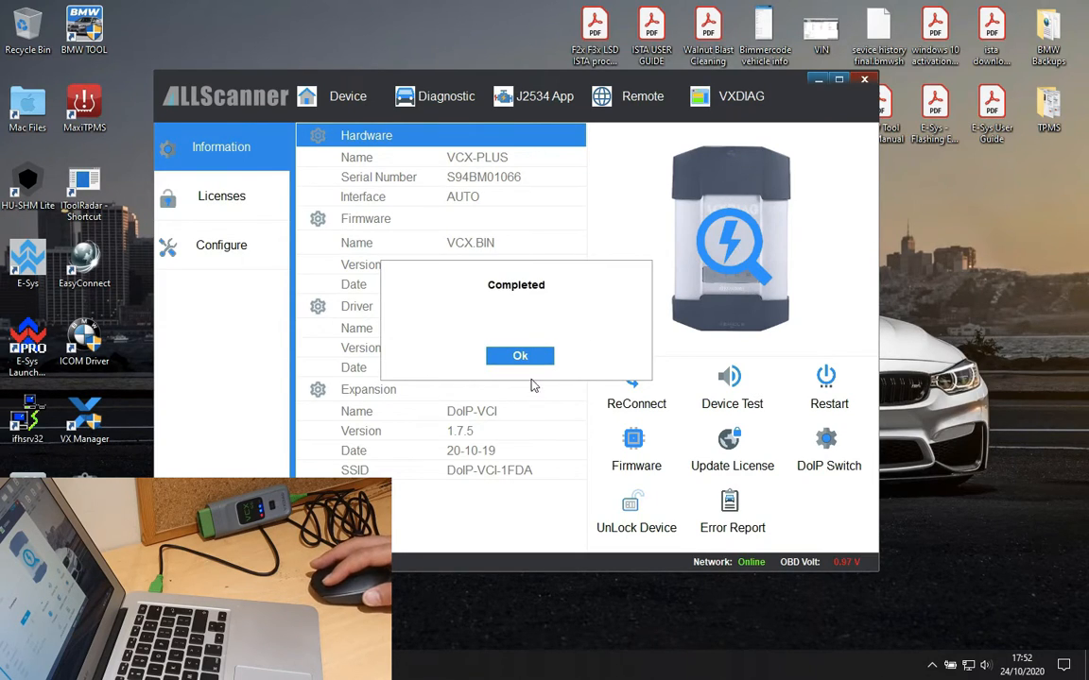
pyautogui.click(519, 355)
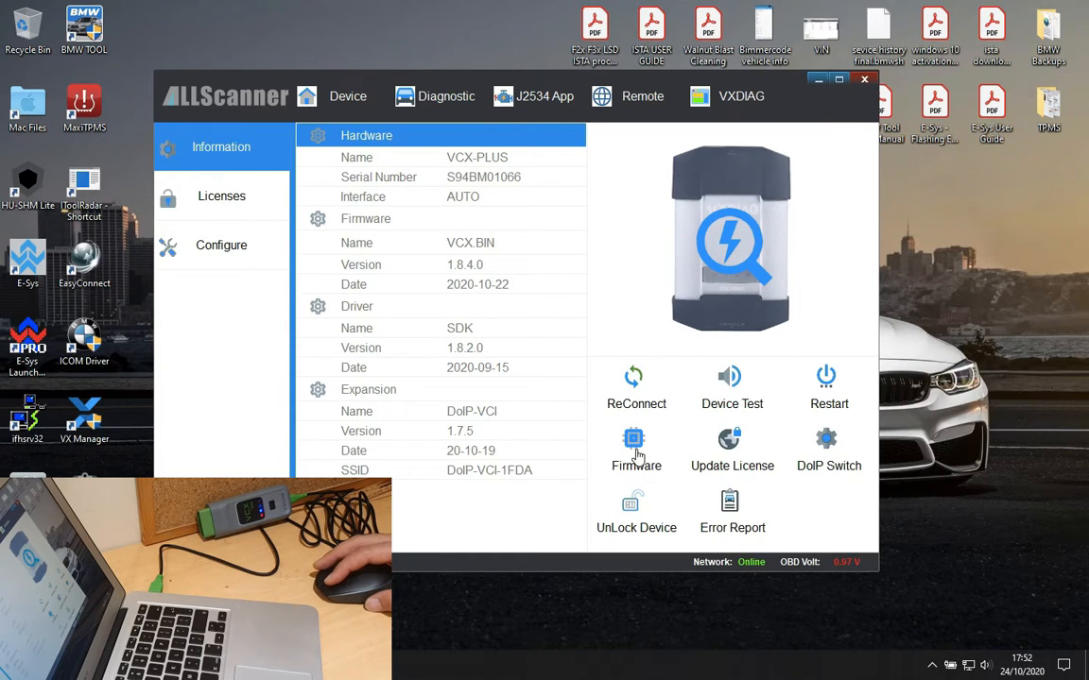
pyautogui.click(636, 449)
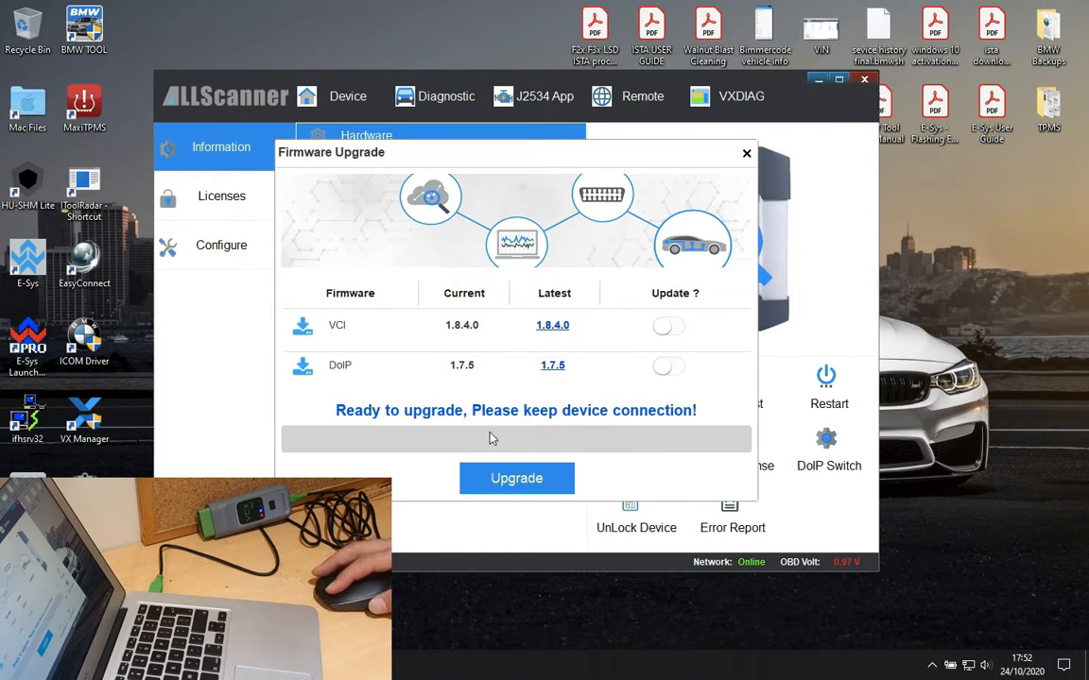
pyautogui.moveTo(551, 351)
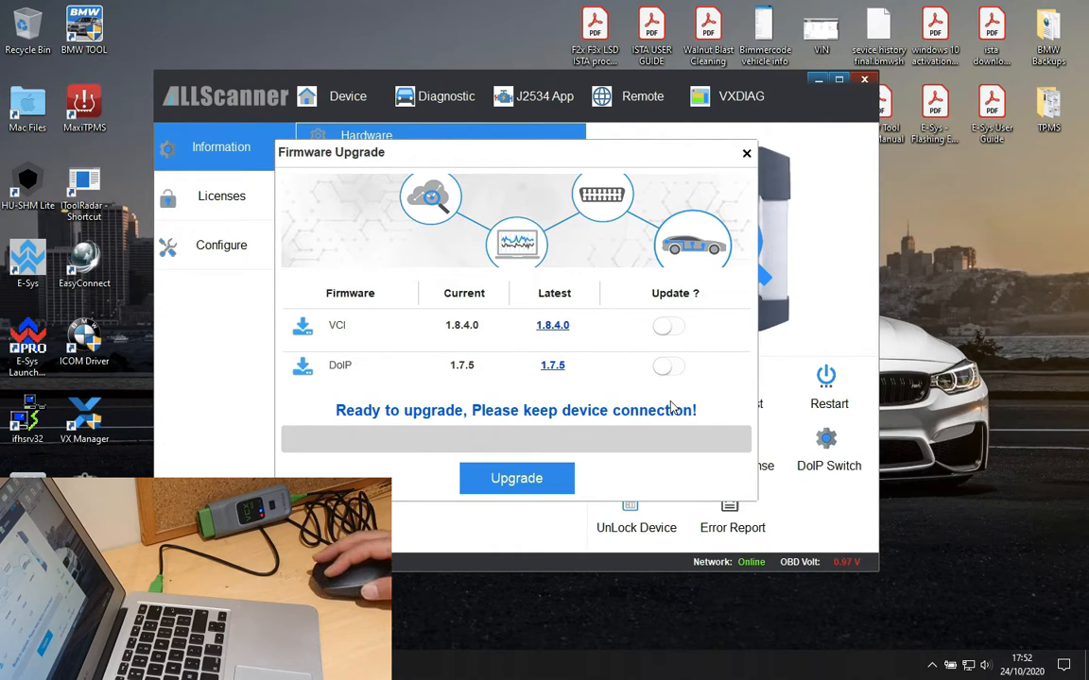
pyautogui.moveTo(579, 359)
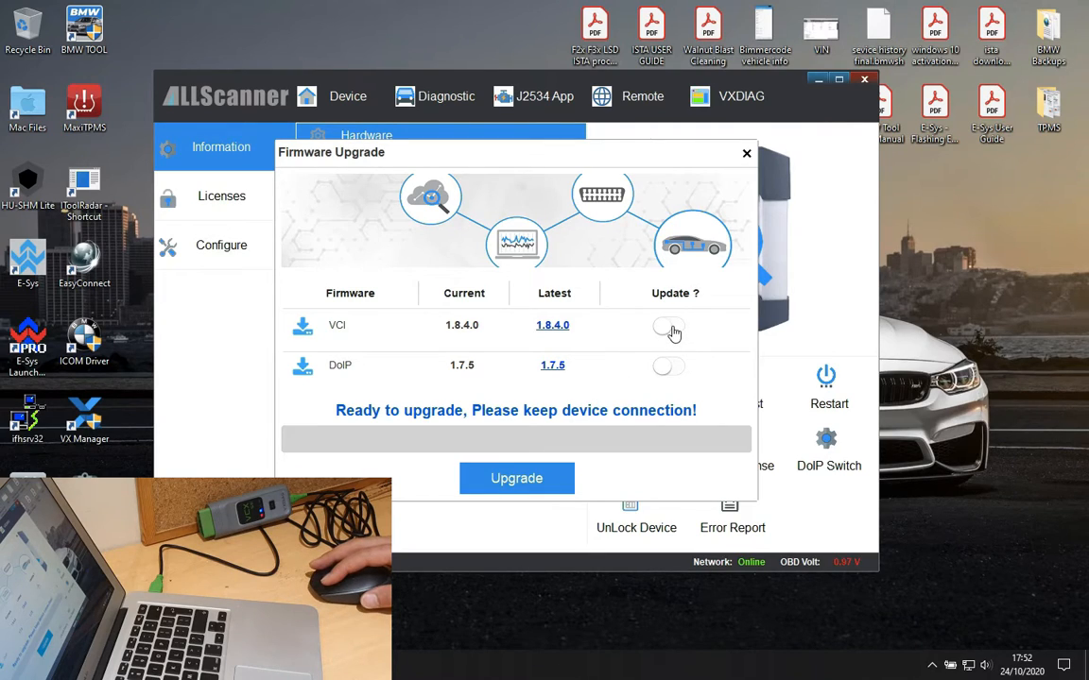
pyautogui.click(668, 326)
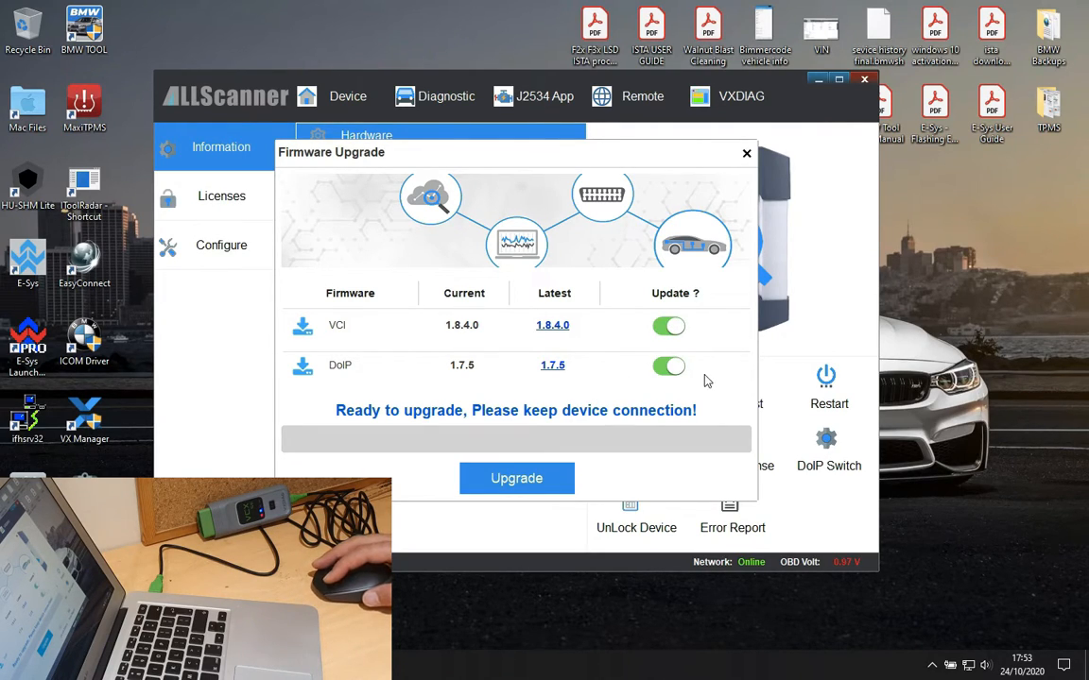
pyautogui.moveTo(467, 337)
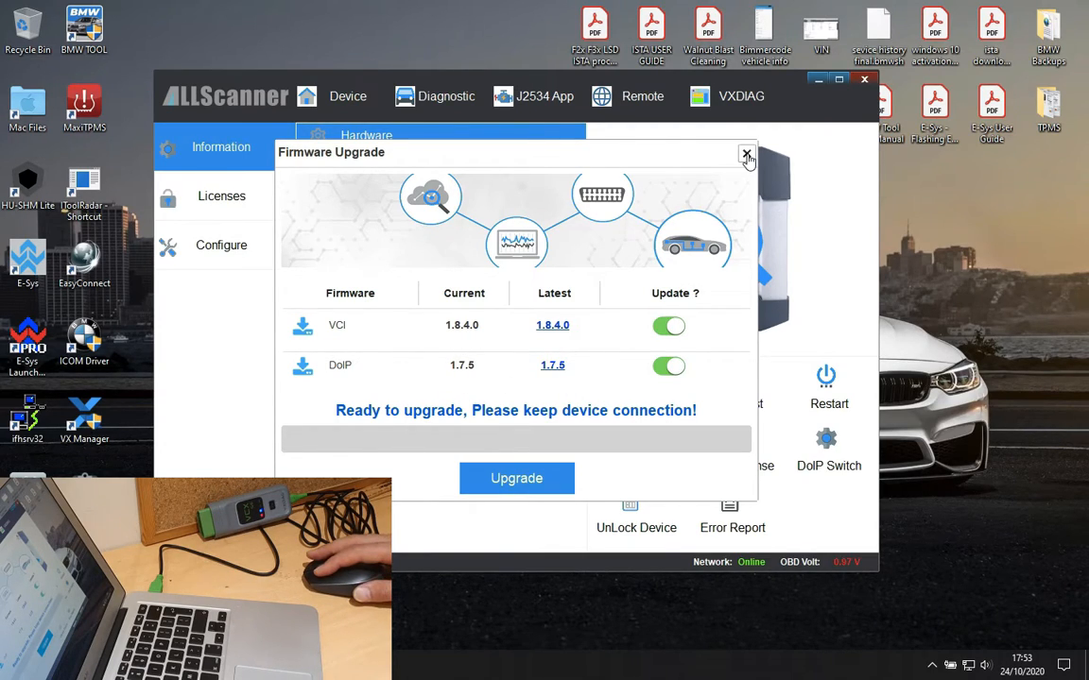
pyautogui.click(747, 153)
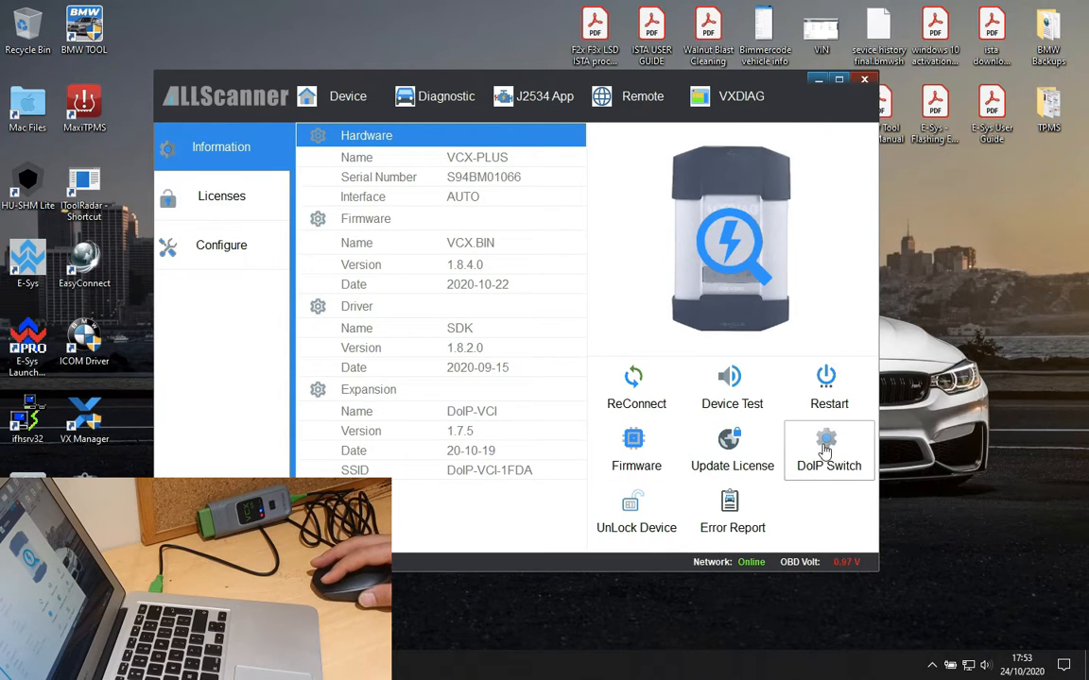
pyautogui.click(829, 451)
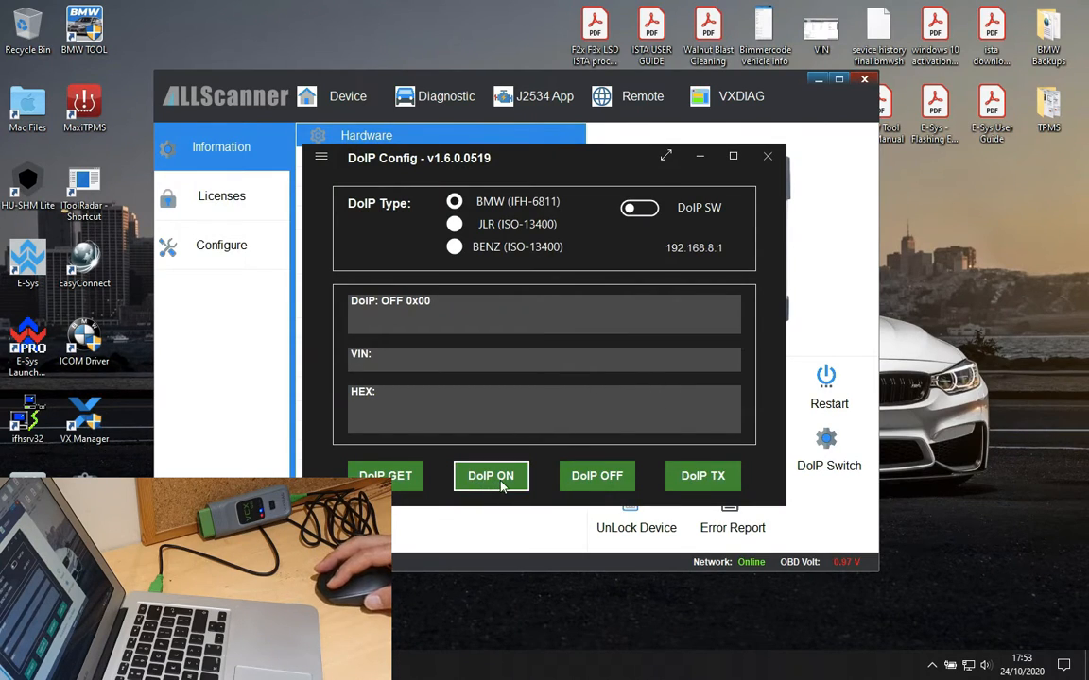
pyautogui.click(491, 475)
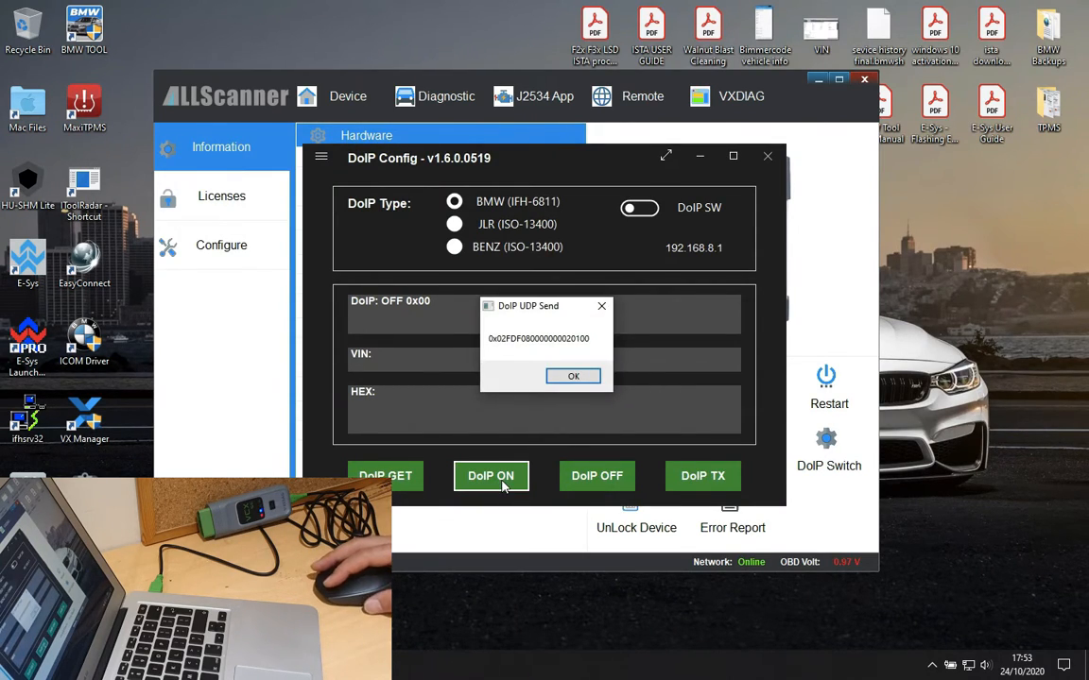
pyautogui.click(572, 376)
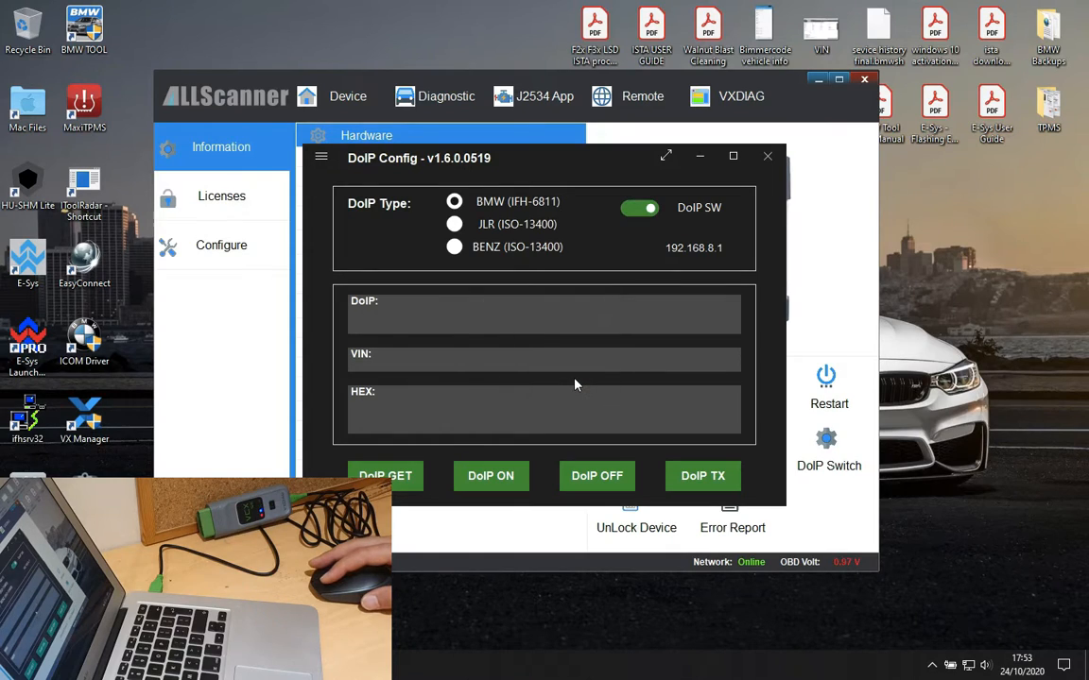
pyautogui.moveTo(555, 371)
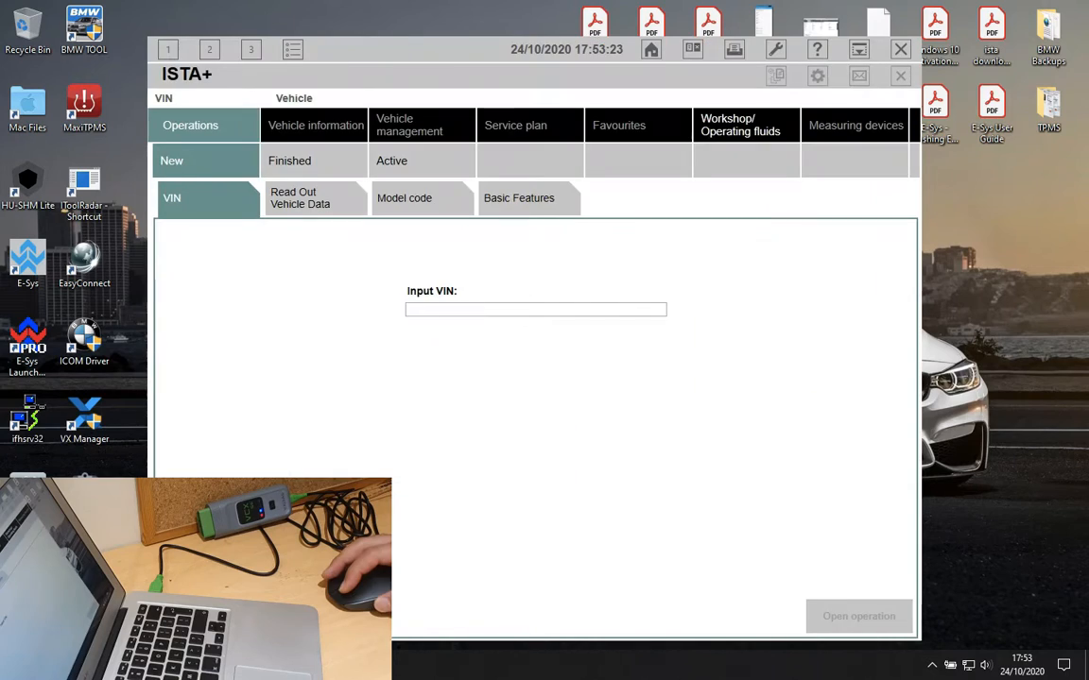
# Select free ICOM device ICOM2103034 at 192.168.8.1 in the connection manager and set up the connection
pyautogui.click(315, 199)
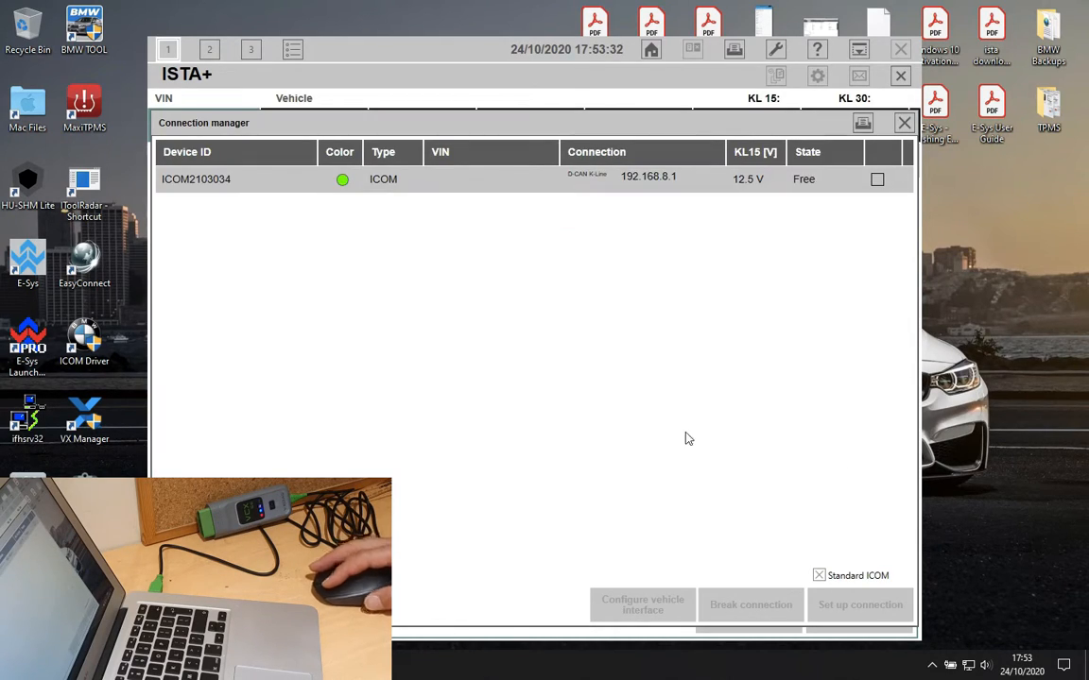
pyautogui.click(236, 179)
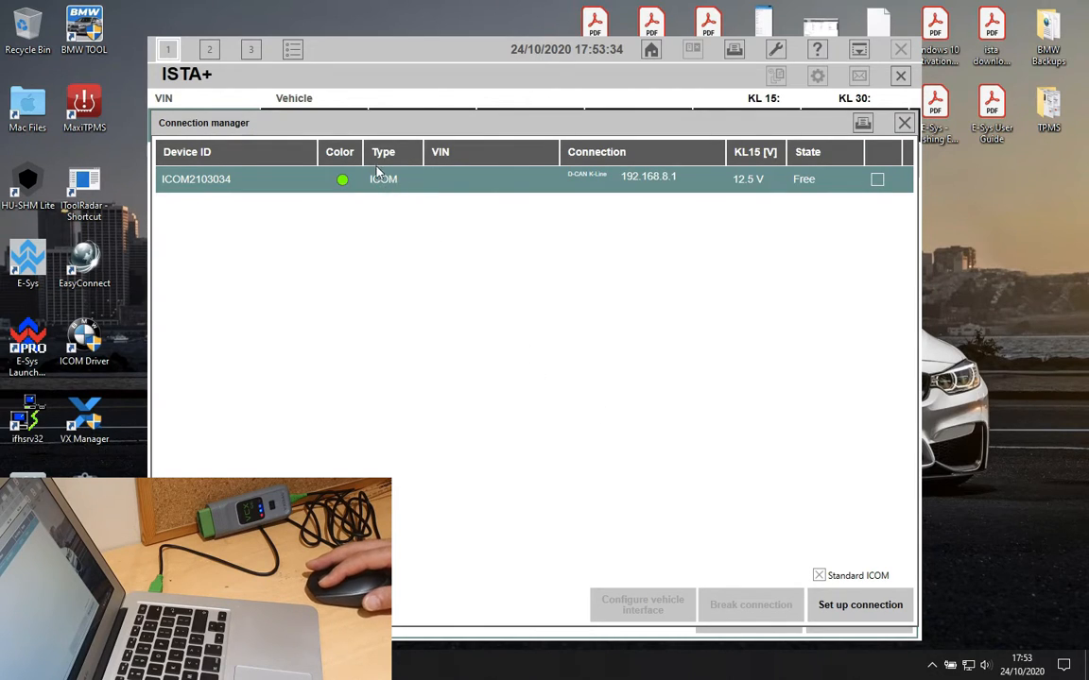
pyautogui.moveTo(779, 277)
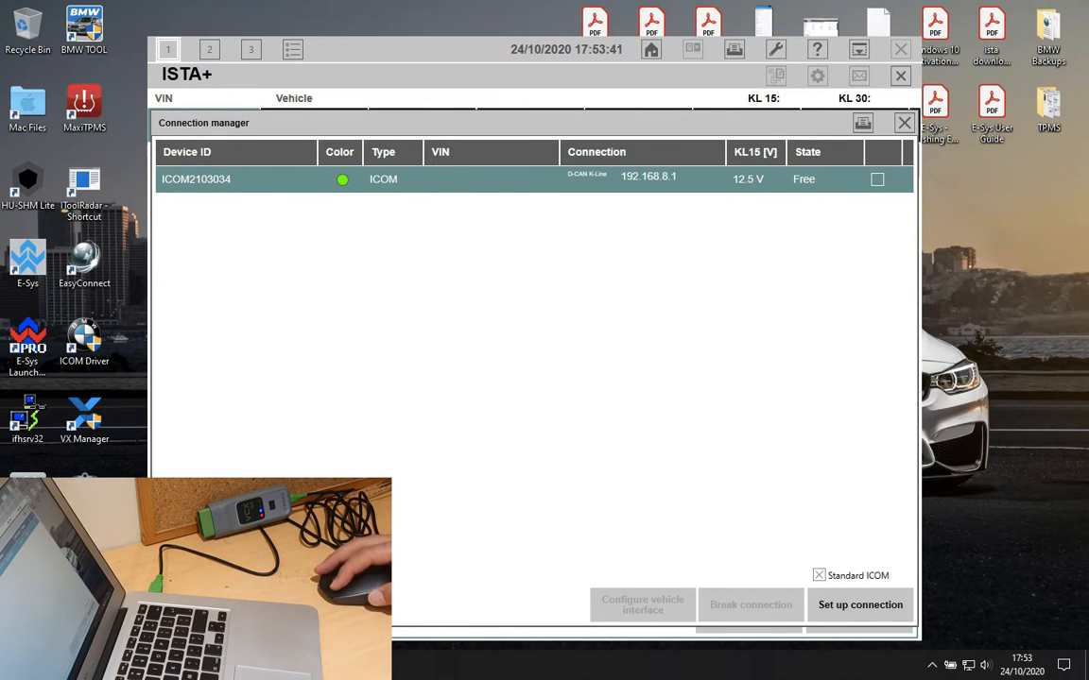
pyautogui.click(859, 604)
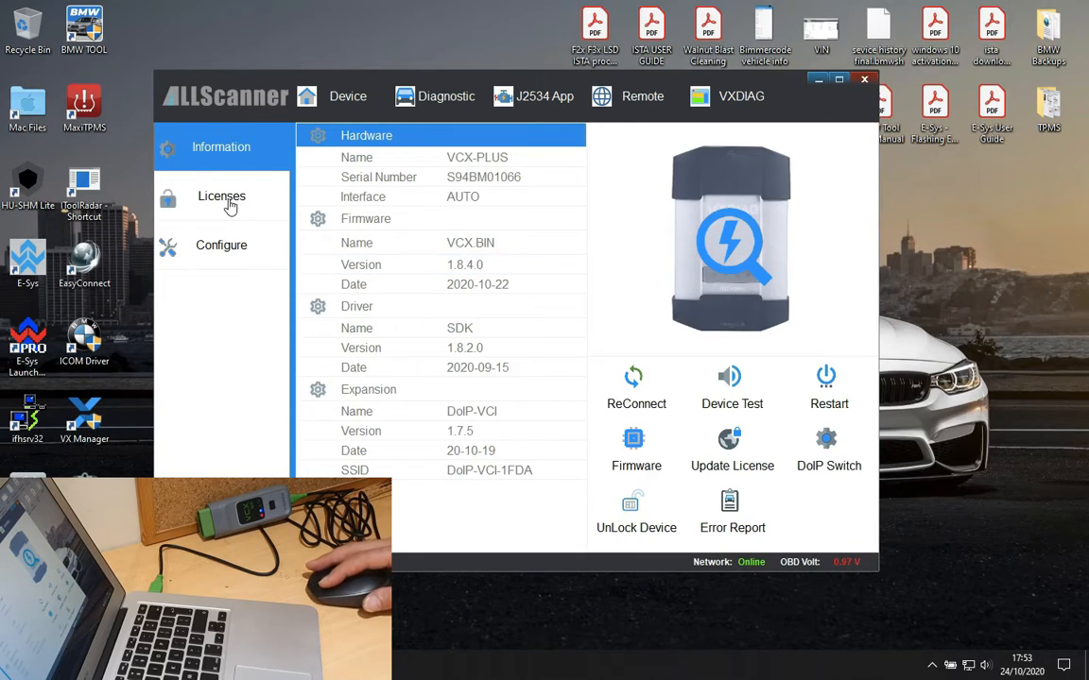
pyautogui.click(221, 196)
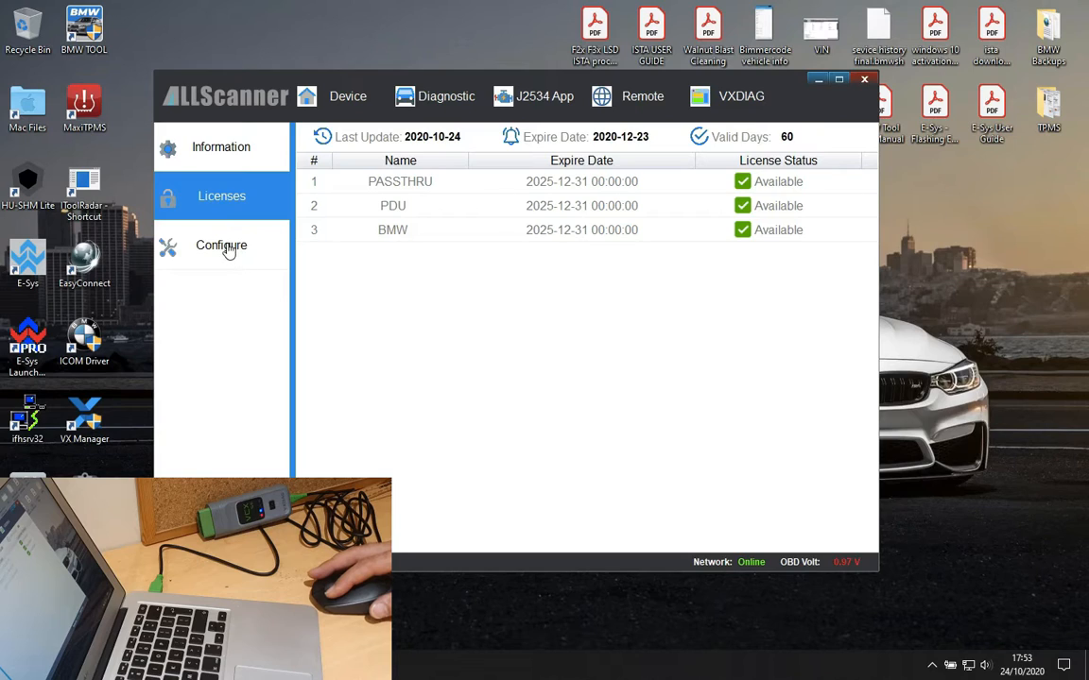
pyautogui.click(222, 244)
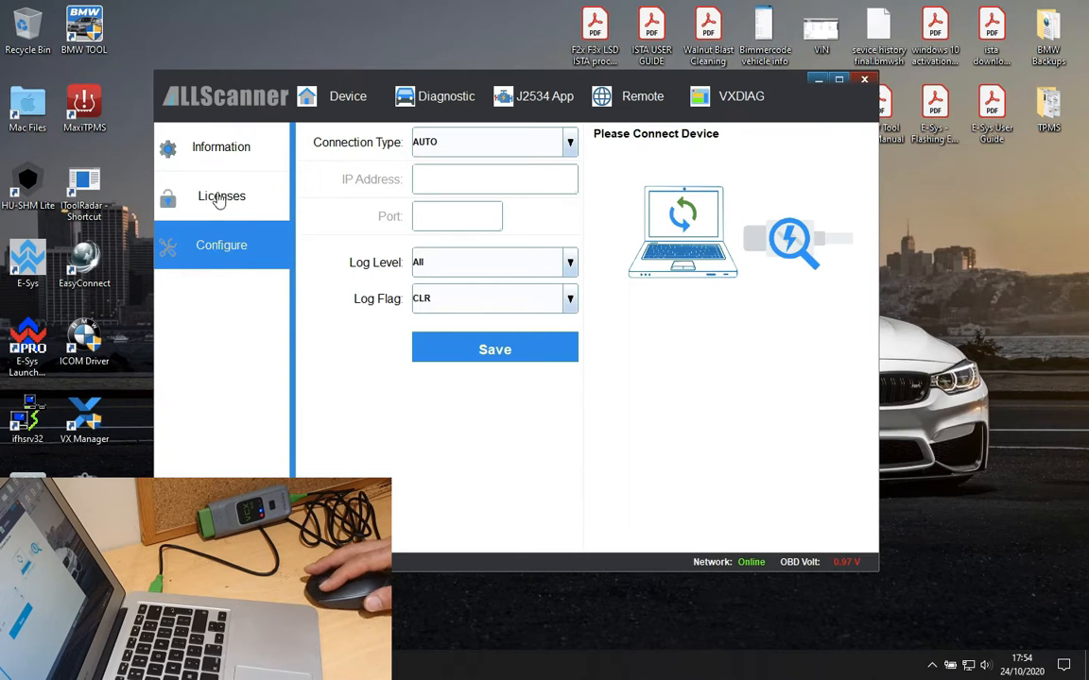
pyautogui.click(221, 195)
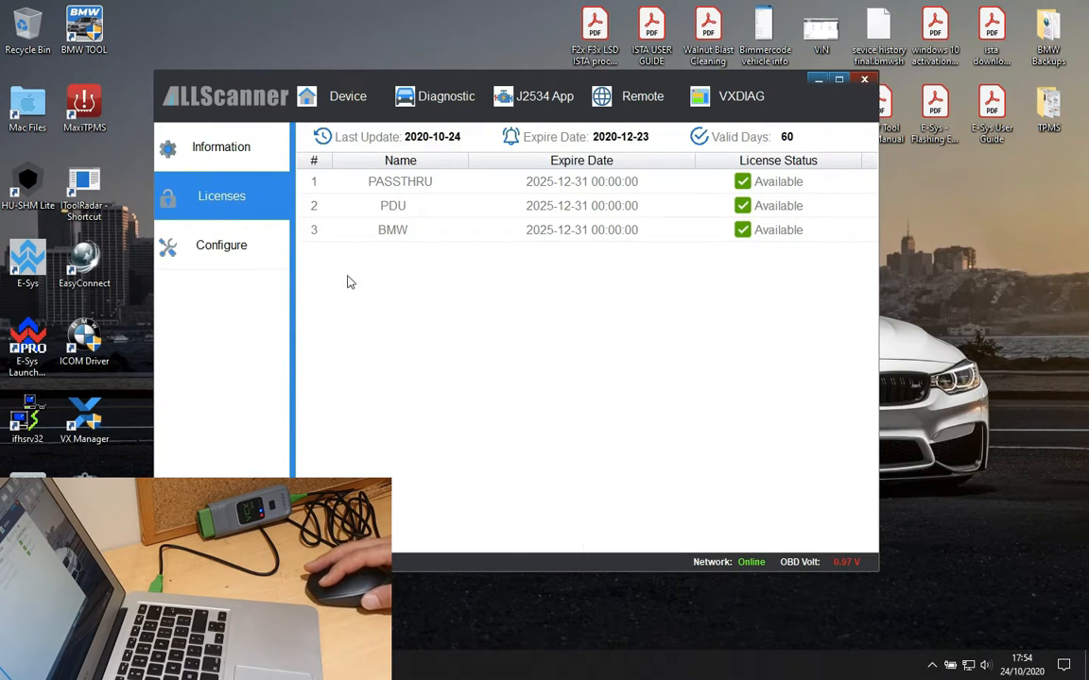
pyautogui.click(220, 146)
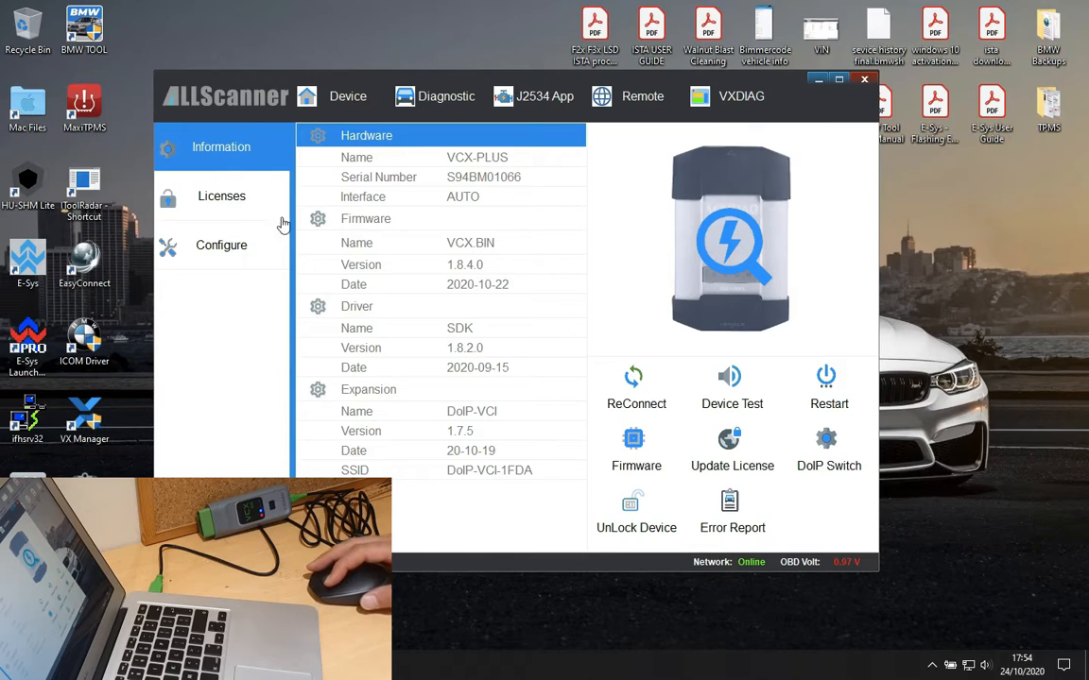
pyautogui.moveTo(508, 196)
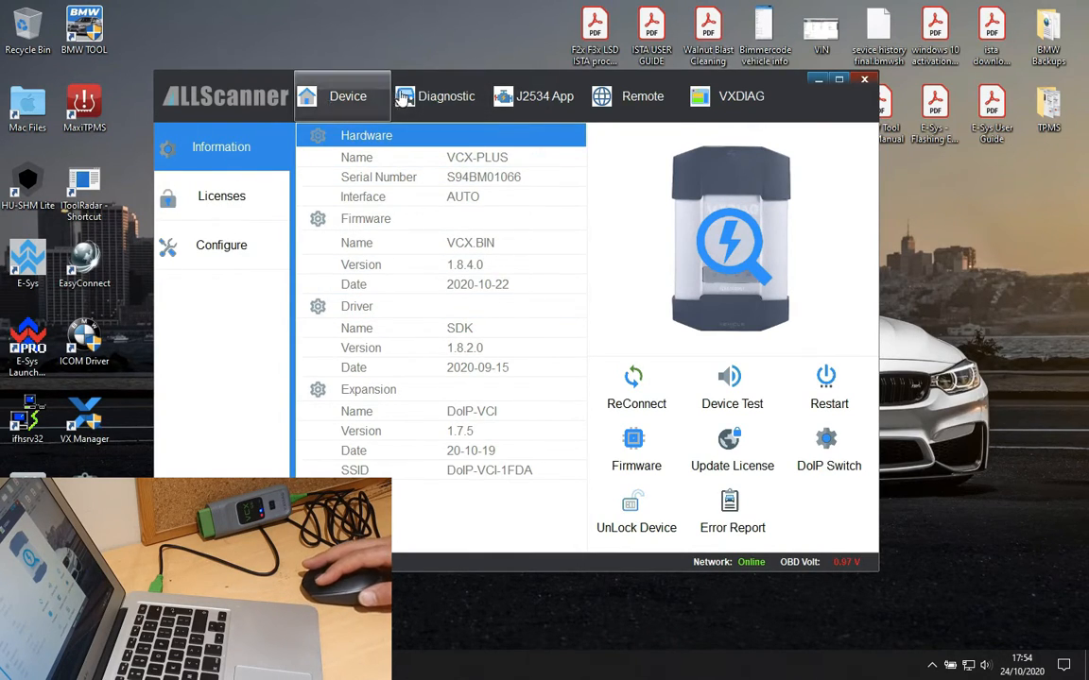
# Browse the diagnostic app catalogue including the heavy-duty apps
pyautogui.click(446, 95)
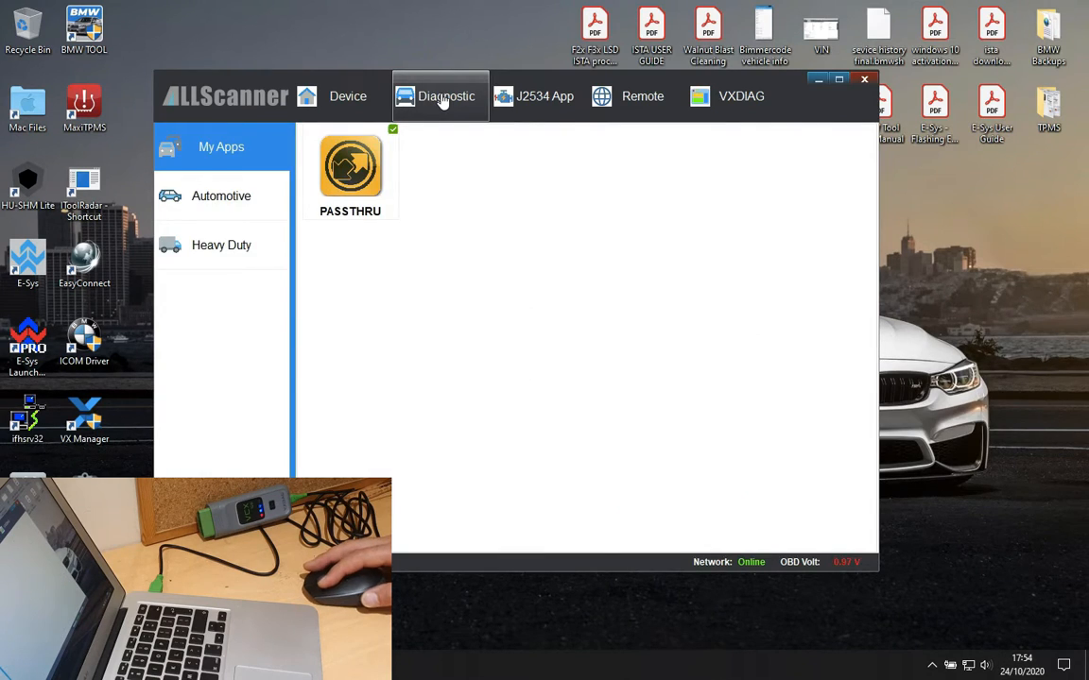
pyautogui.click(221, 196)
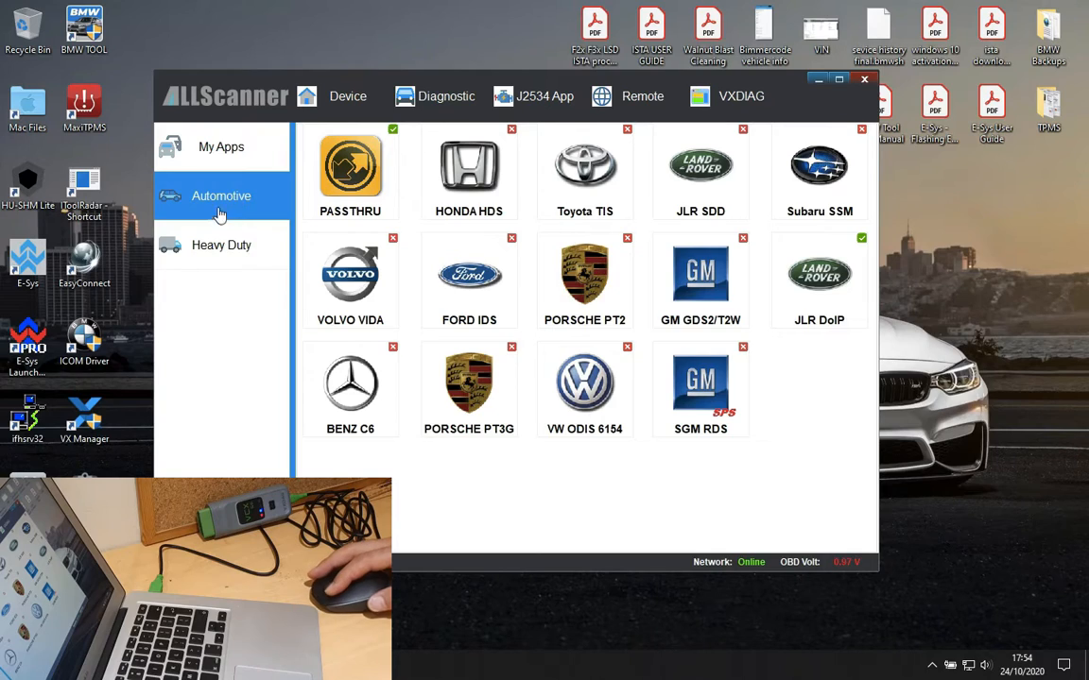
pyautogui.click(221, 245)
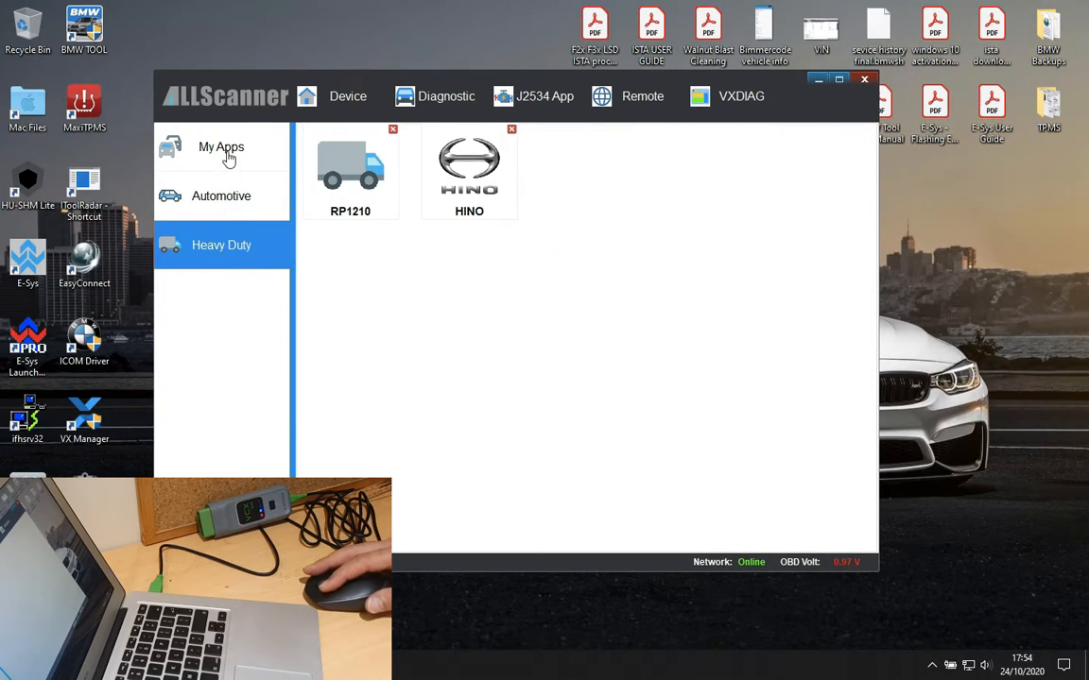
# Scroll through the J2534 technical-information website list and return to device information
pyautogui.click(539, 96)
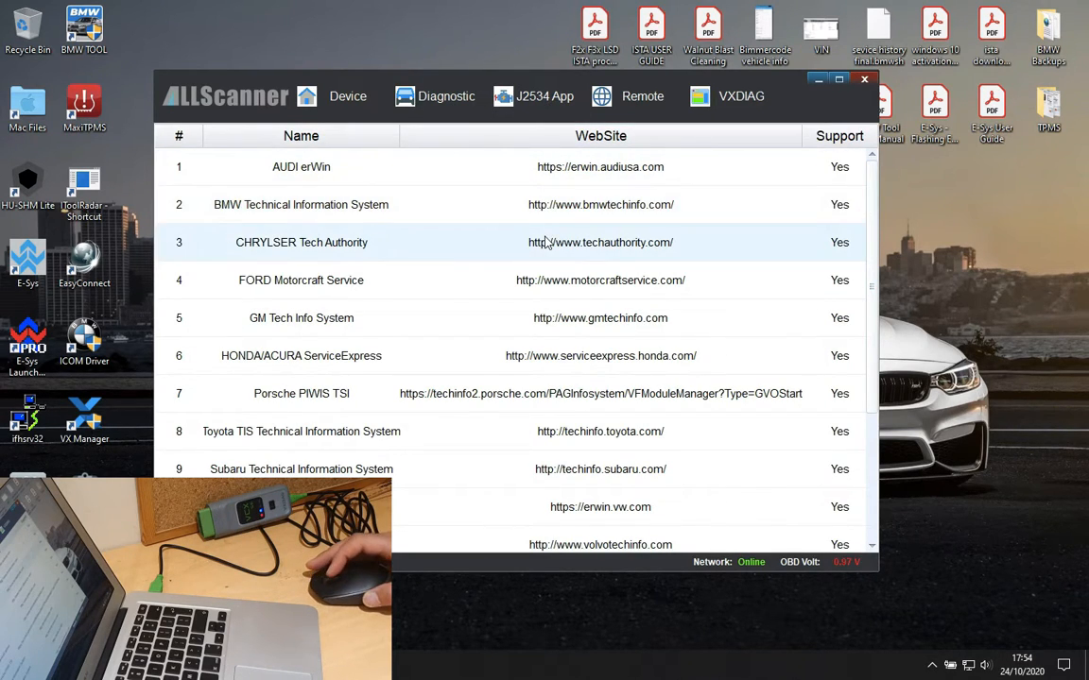
pyautogui.scroll(-3)
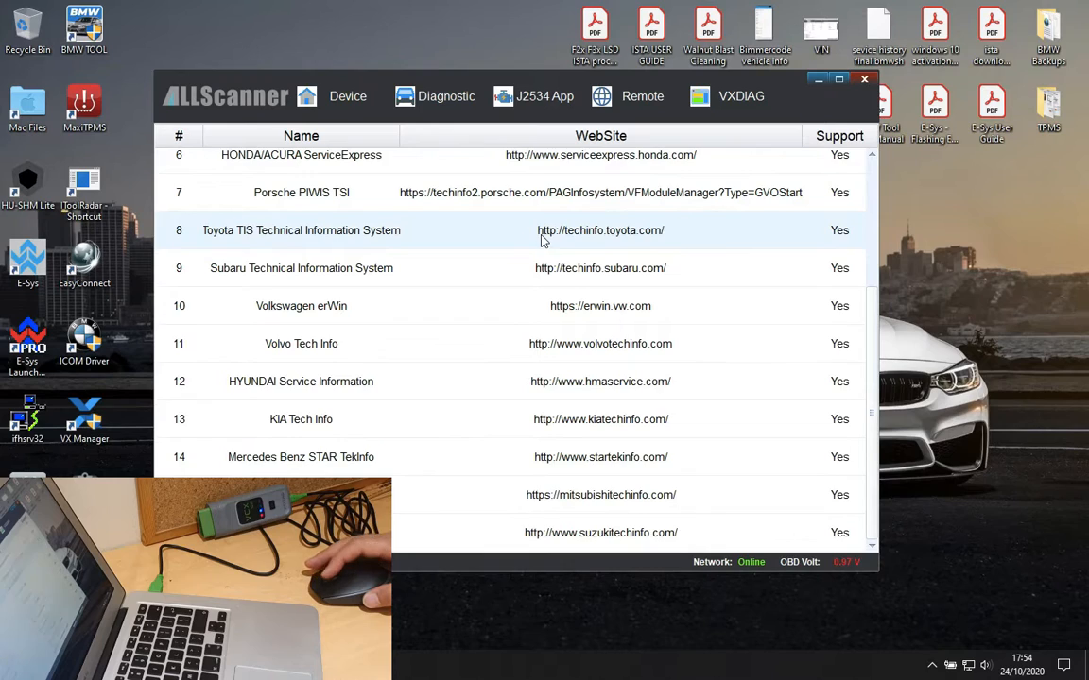
pyautogui.click(364, 101)
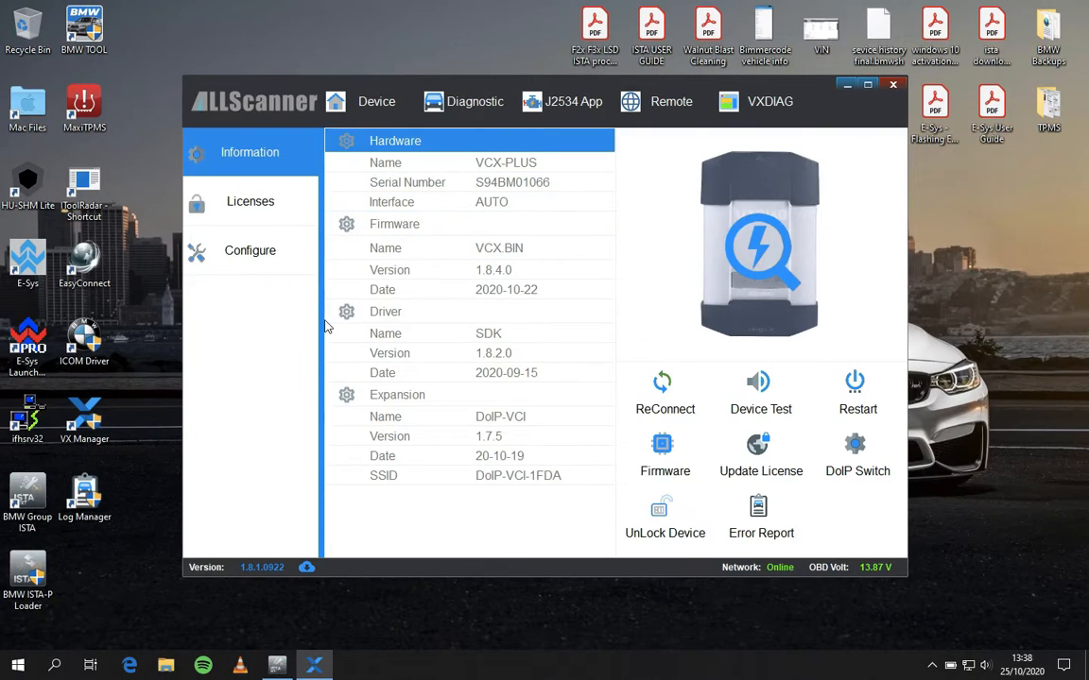
pyautogui.moveTo(281, 403)
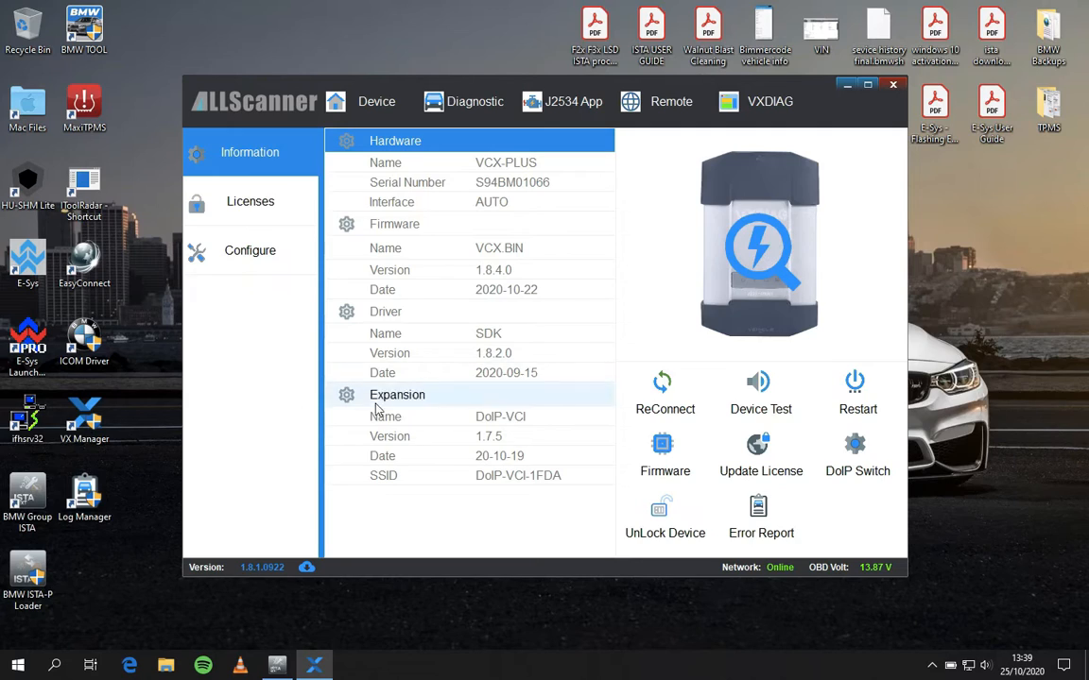
pyautogui.moveTo(340, 614)
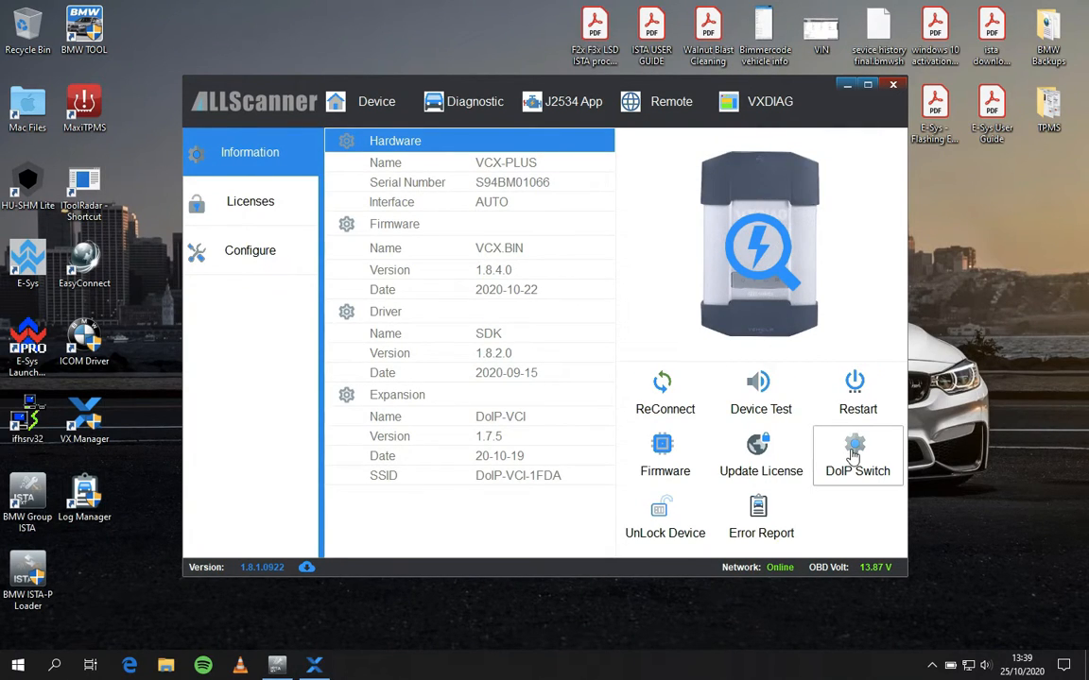
# Switch DoIP on for BMW (IFH-6811), acknowledge the UDP Send message and return to ISTA+
pyautogui.click(857, 456)
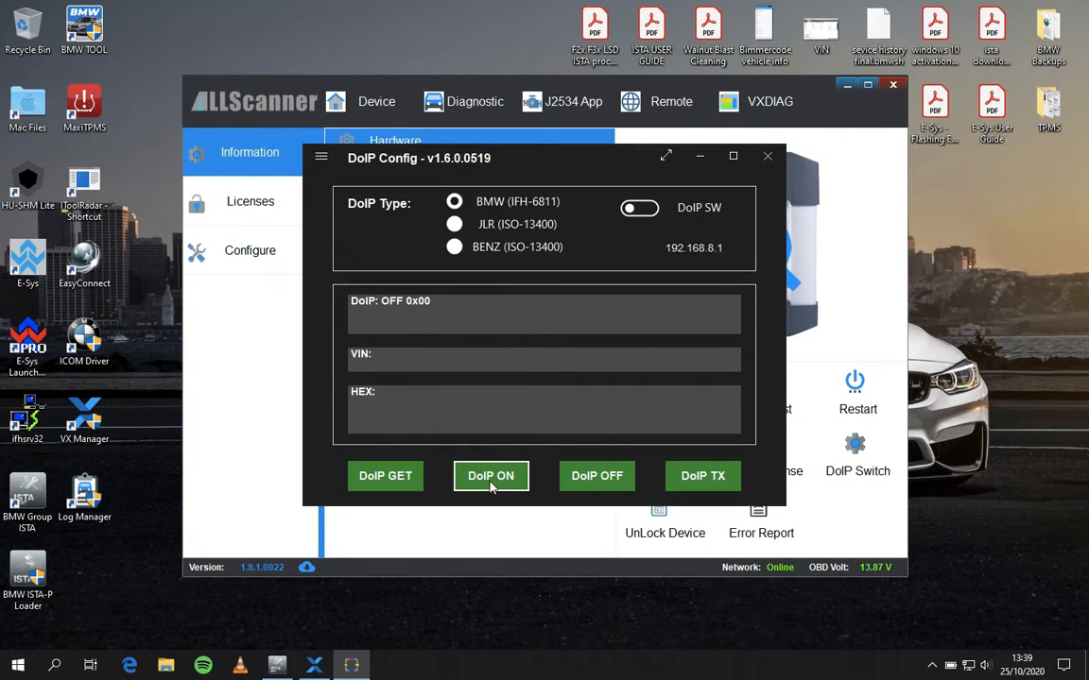
pyautogui.click(491, 475)
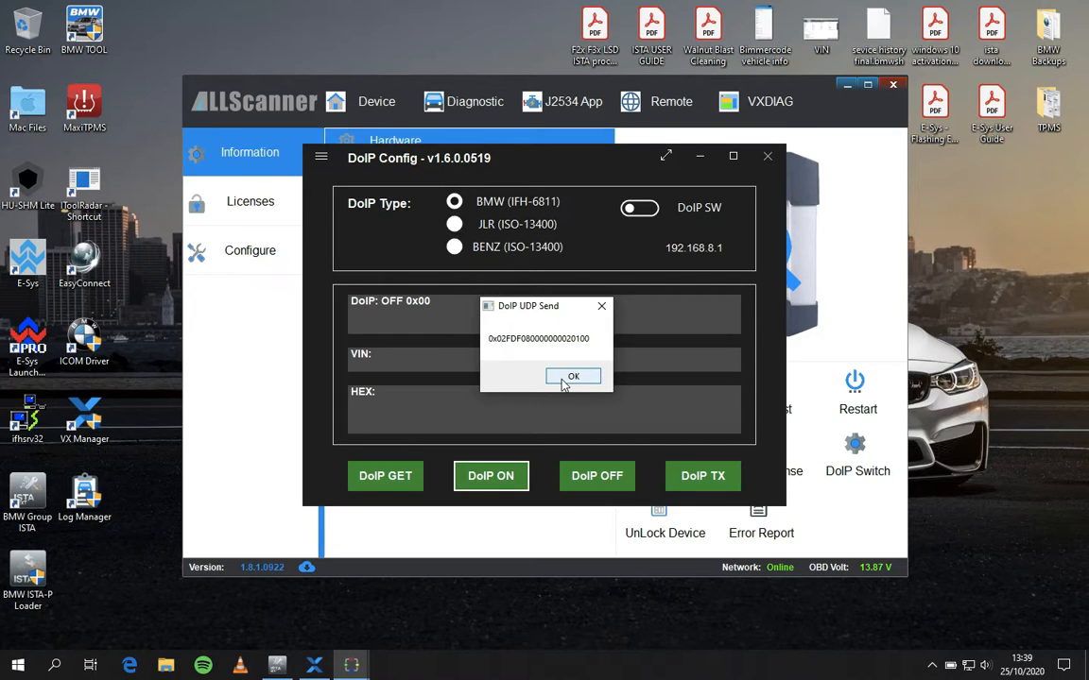
pyautogui.click(573, 376)
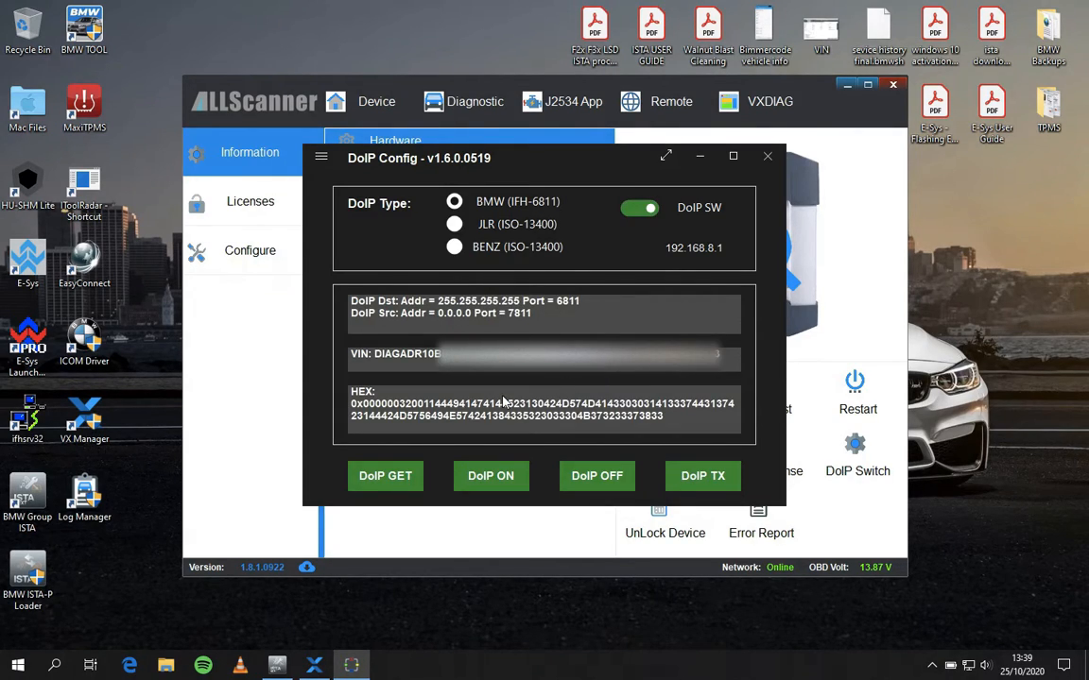
pyautogui.moveTo(735, 290)
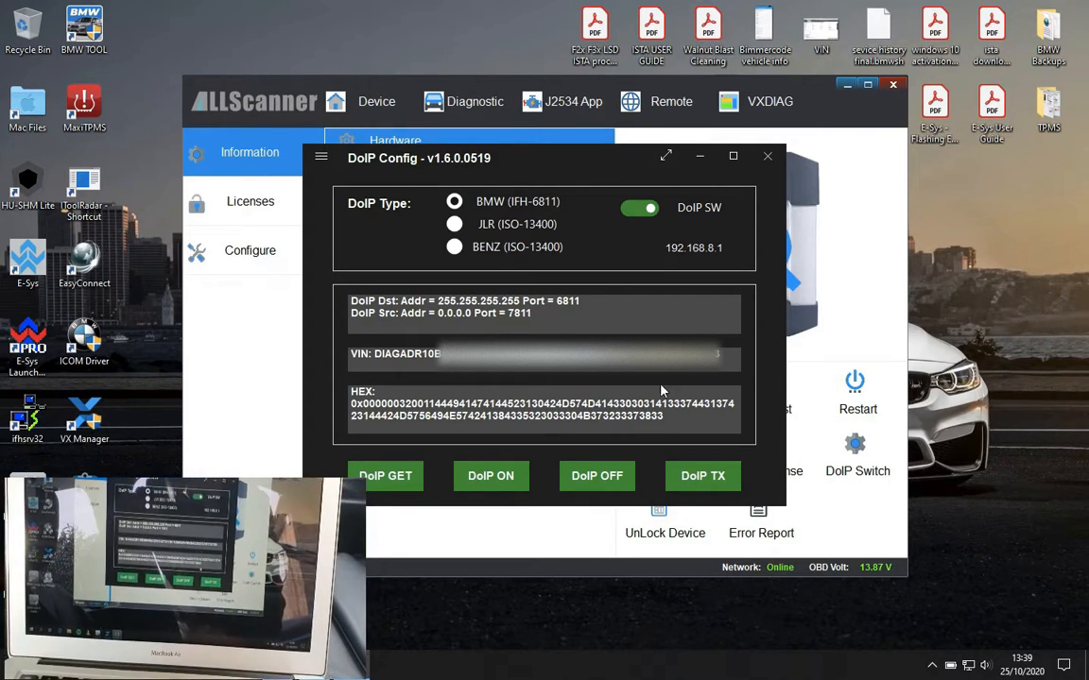
pyautogui.click(767, 156)
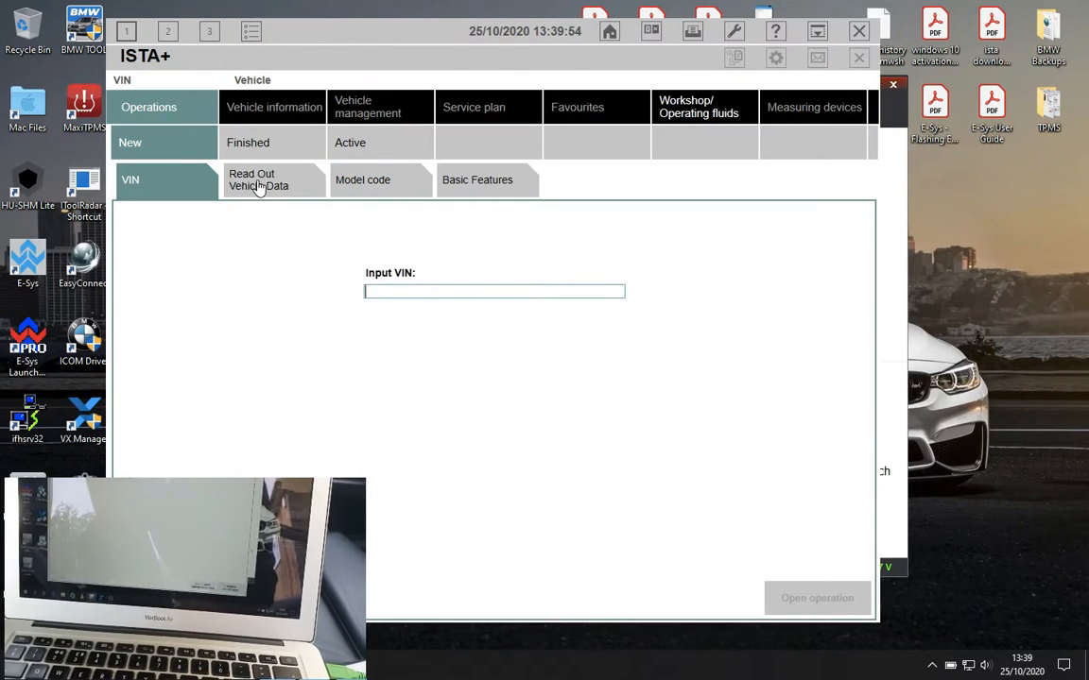
# Start Read Out Vehicle Data and begin complete identification of the vehicle
pyautogui.click(258, 180)
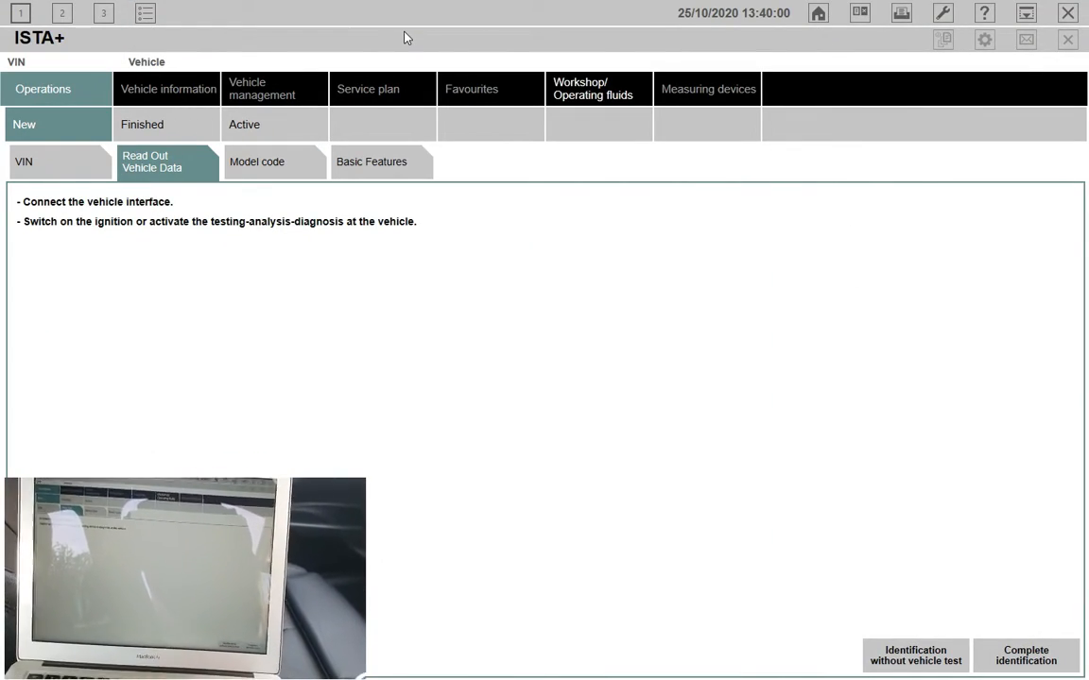
pyautogui.moveTo(970, 585)
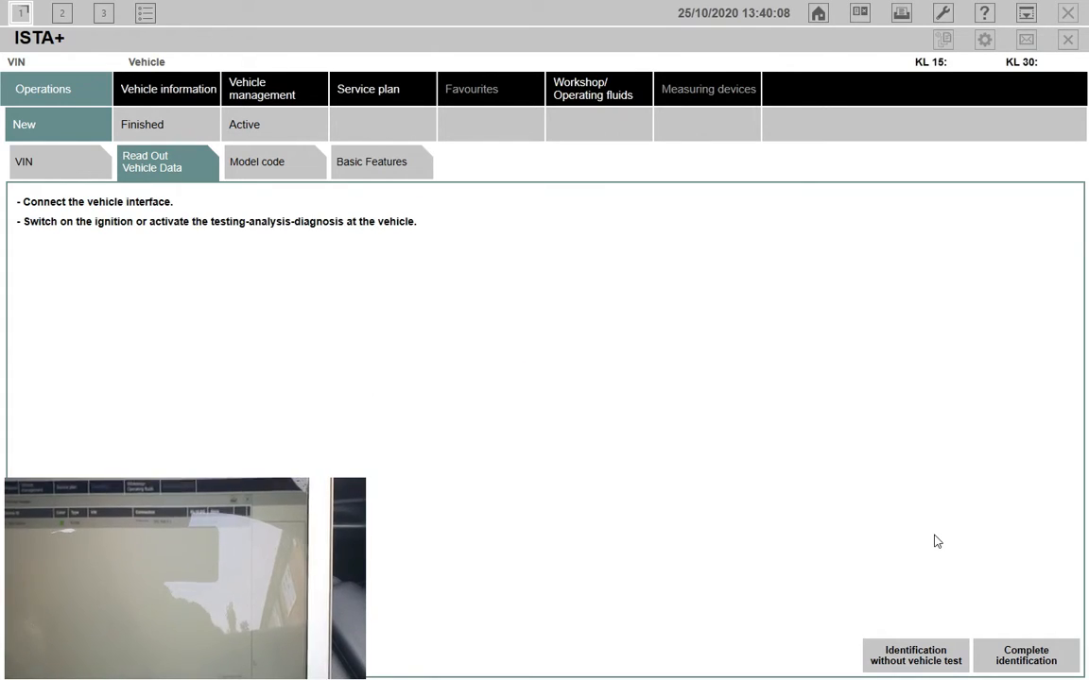
pyautogui.click(860, 12)
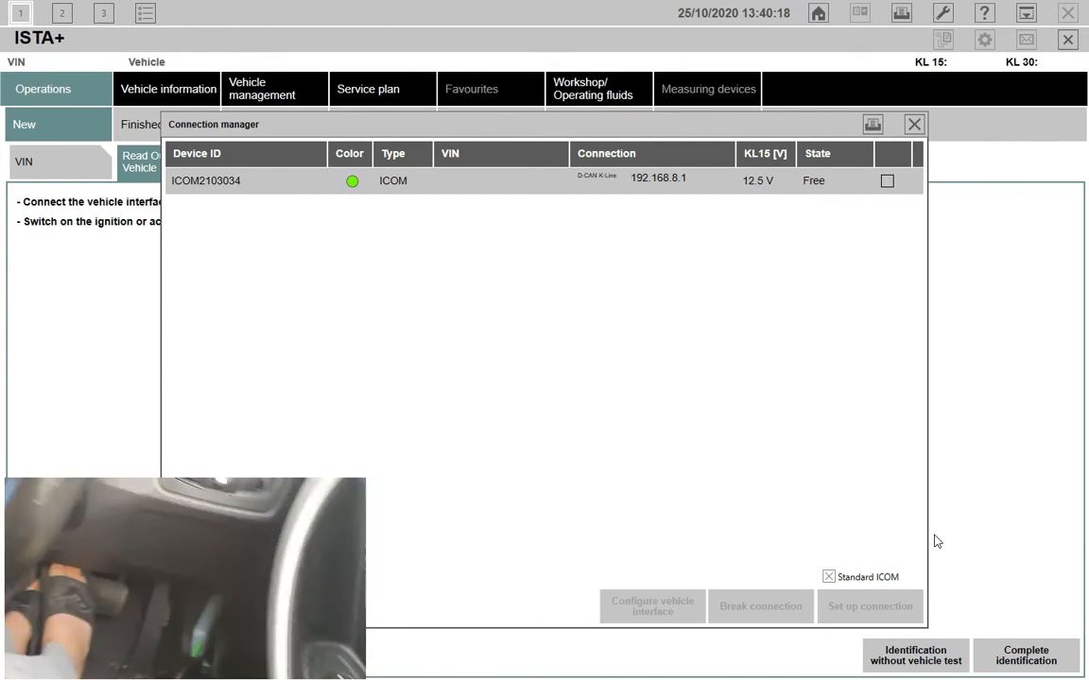
pyautogui.moveTo(916, 541)
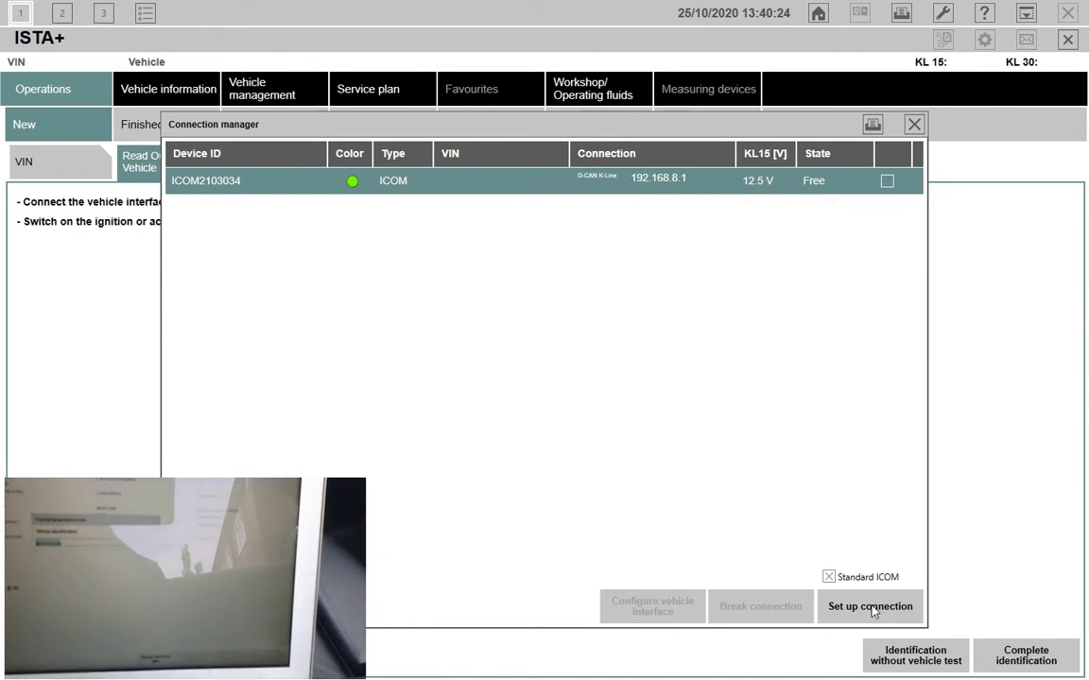
# Set up the connection to the ICOM device at 192.168.8.1 and let the vehicle test finish
pyautogui.click(869, 605)
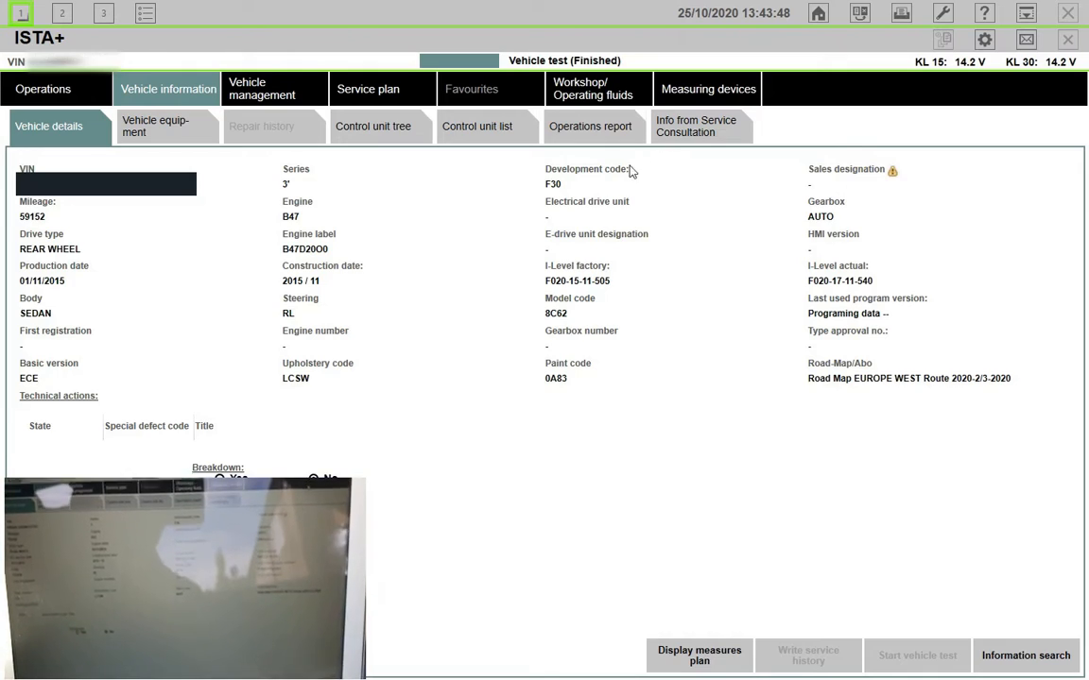
# Show the control unit tree and select the non-responding EPS control unit
pyautogui.click(371, 126)
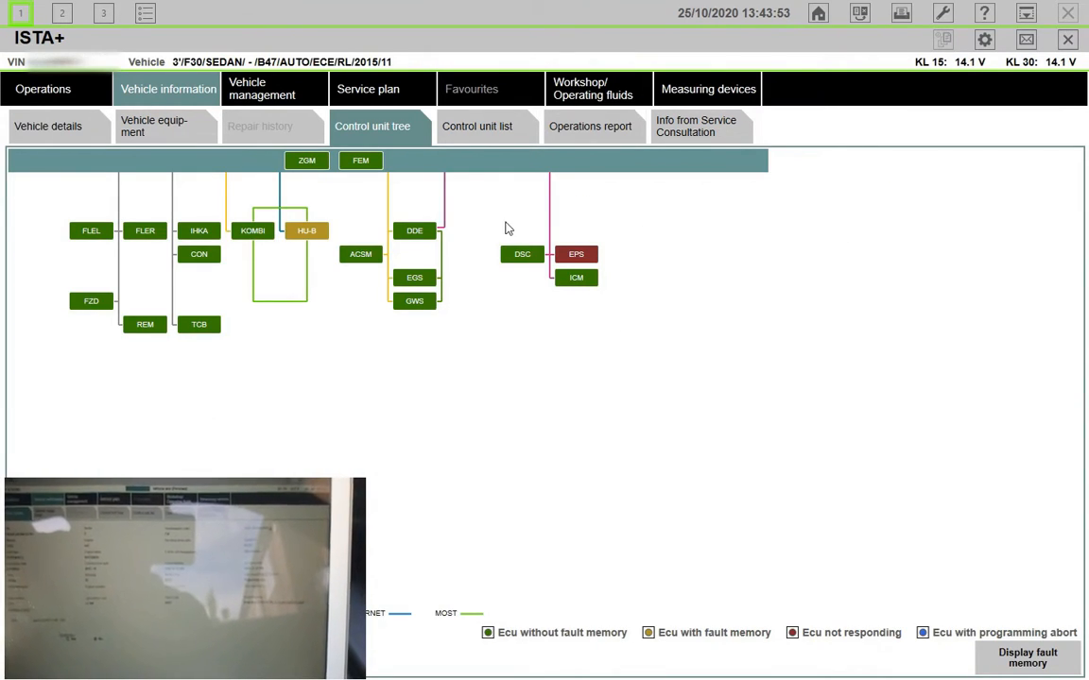
pyautogui.click(576, 254)
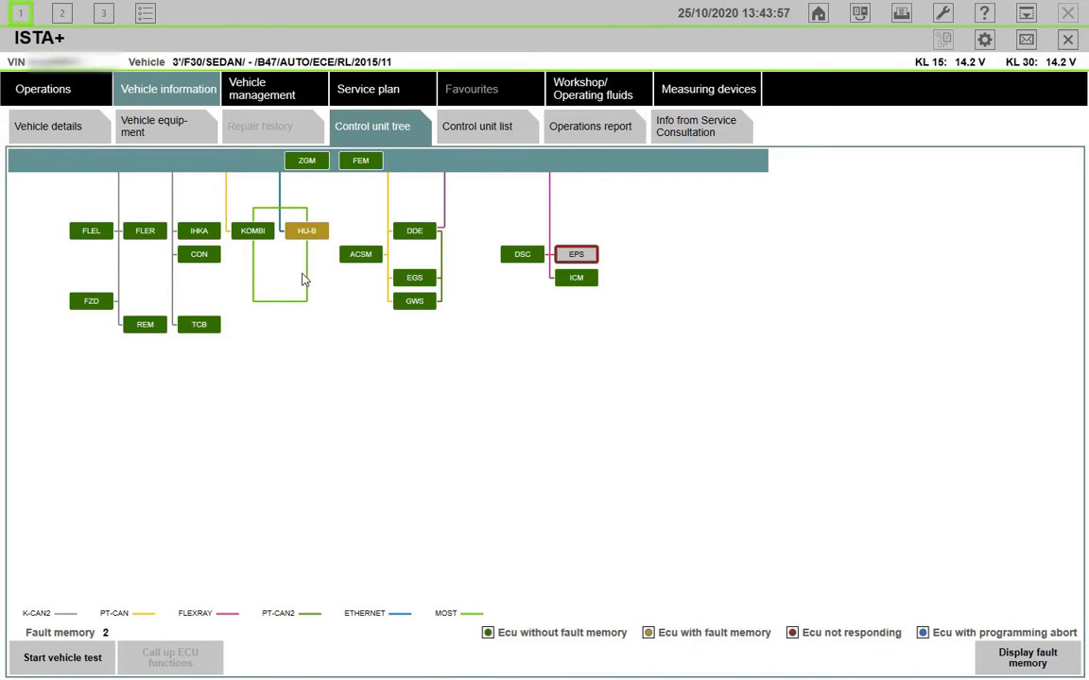
pyautogui.moveTo(396, 212)
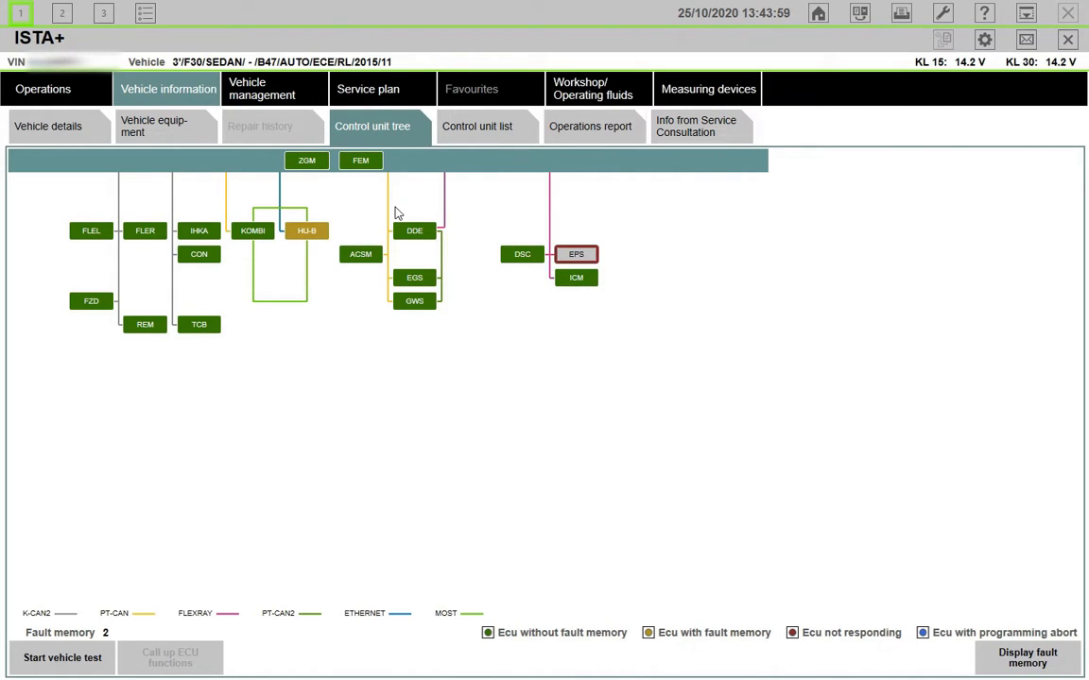
pyautogui.moveTo(357, 359)
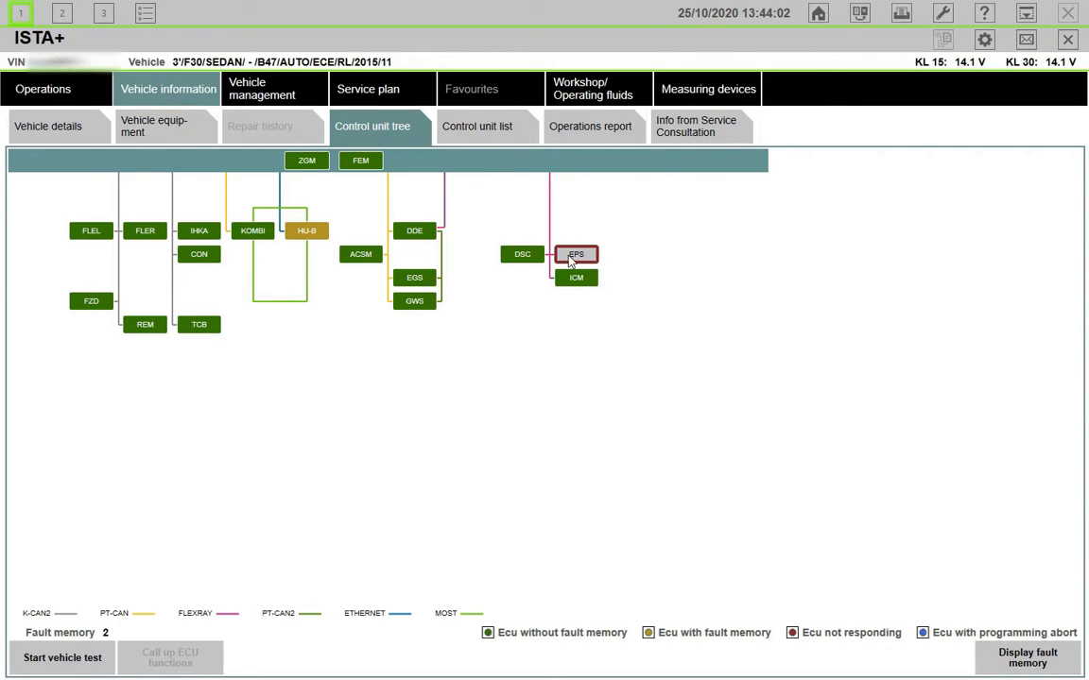
pyautogui.moveTo(811, 598)
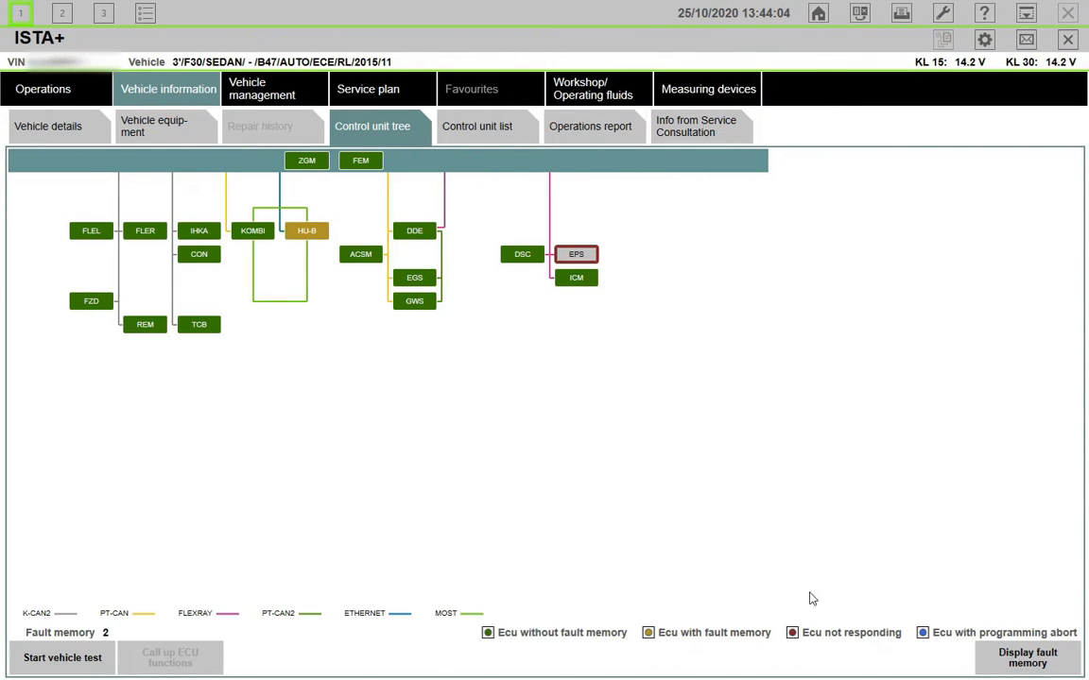
pyautogui.moveTo(857, 544)
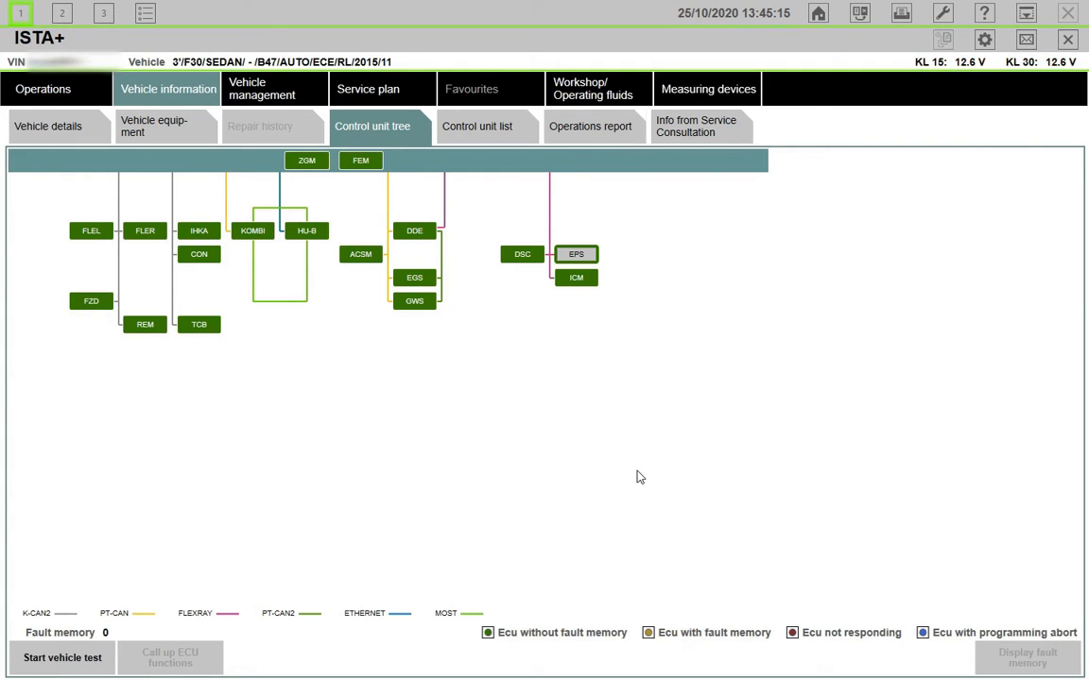
pyautogui.moveTo(623, 380)
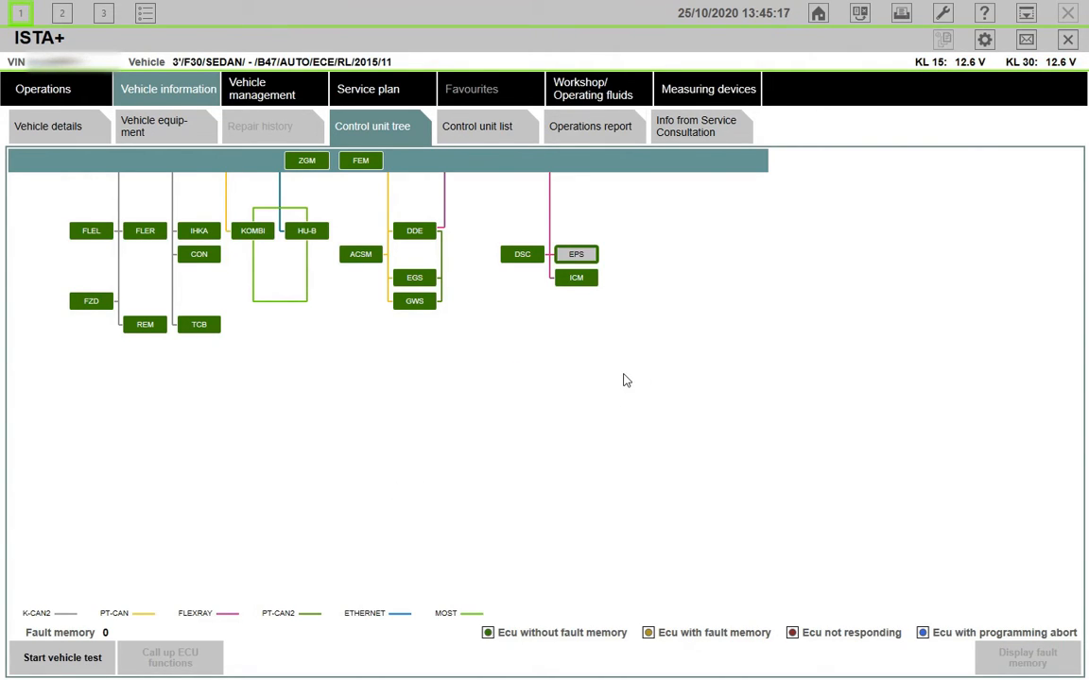